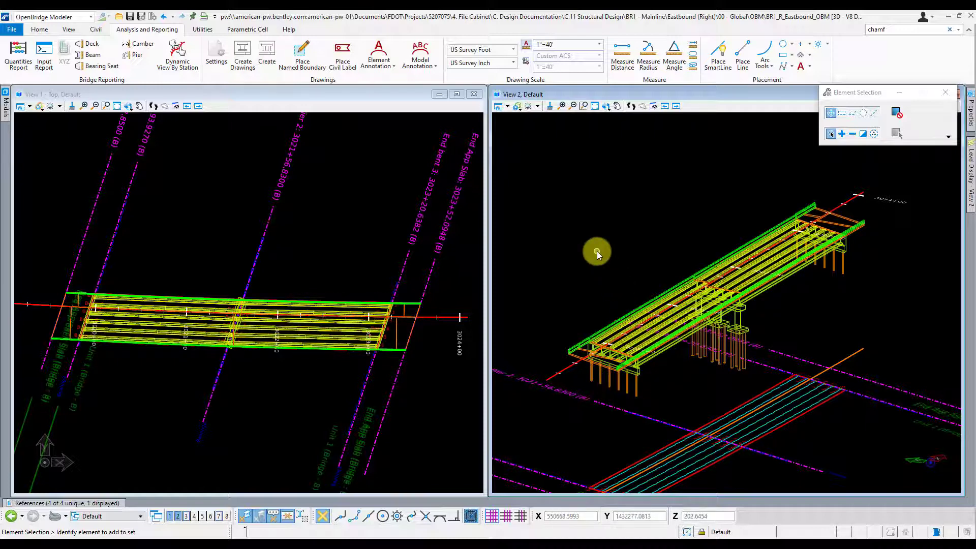
{"action": "mouse_move", "coordinate": [324, 204]}
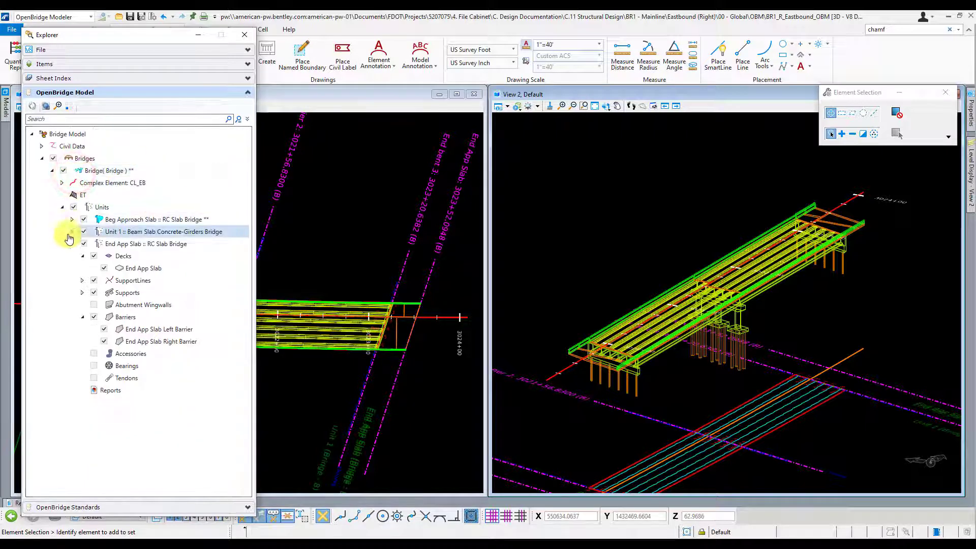
Collapse the End App Slab unit so only the three bridge units remain listed.
{"action": "left_click", "coordinate": [145, 243]}
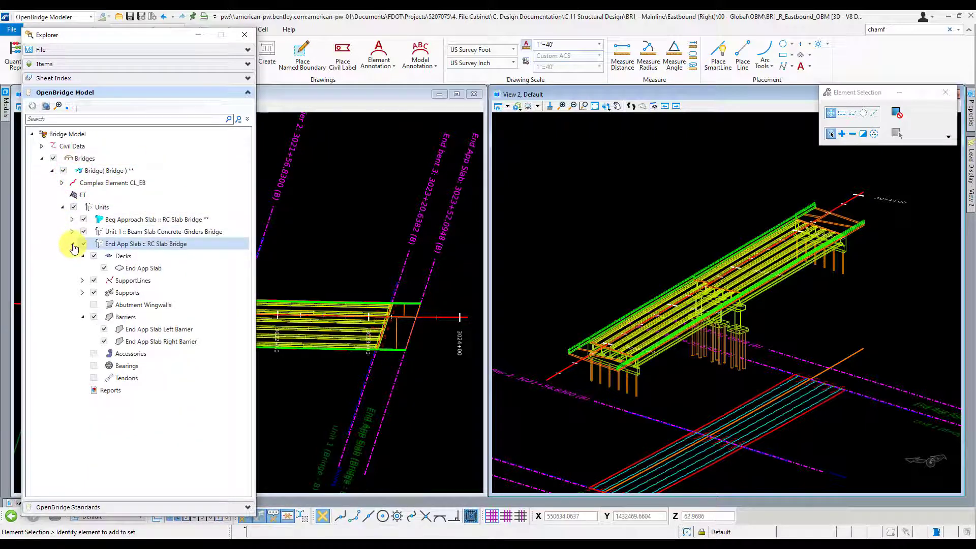
{"action": "left_click", "coordinate": [72, 243]}
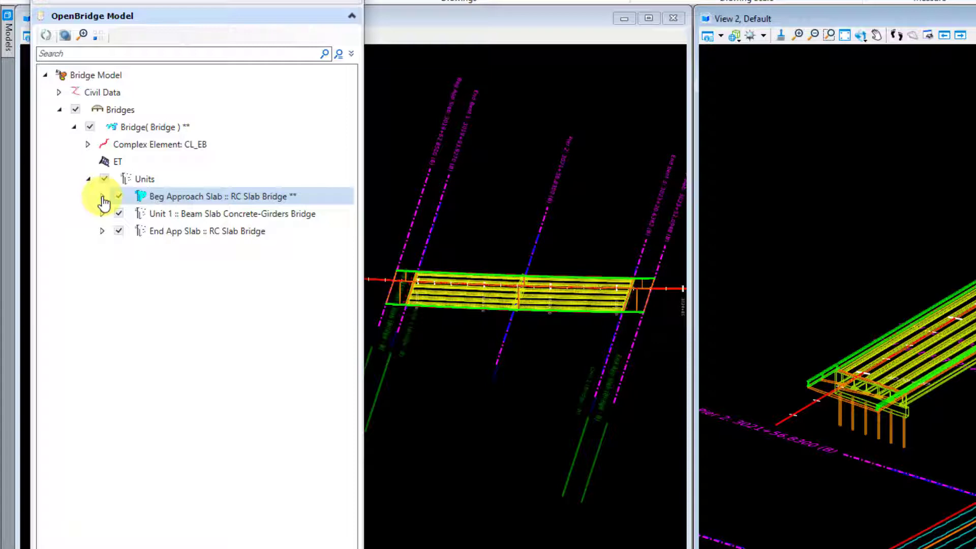
Expand the Beg Approach Slab unit and highlight its Beg App Slab deck in the views.
{"action": "left_click", "coordinate": [119, 196]}
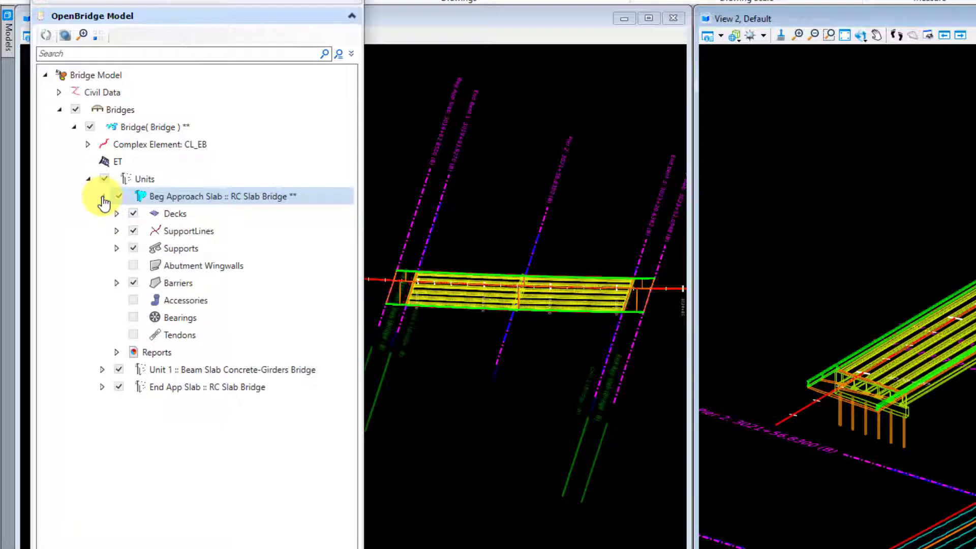
{"action": "left_click", "coordinate": [117, 214]}
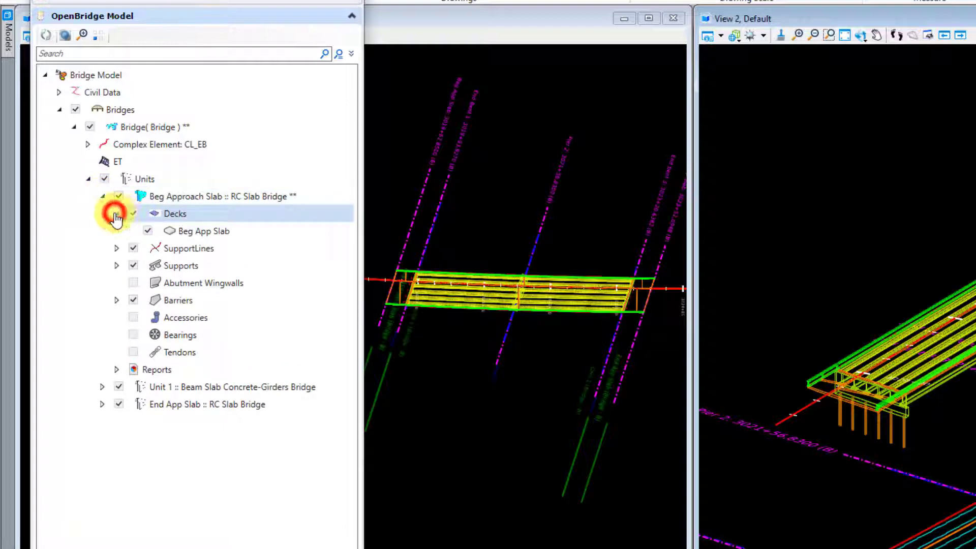
{"action": "left_click", "coordinate": [219, 196]}
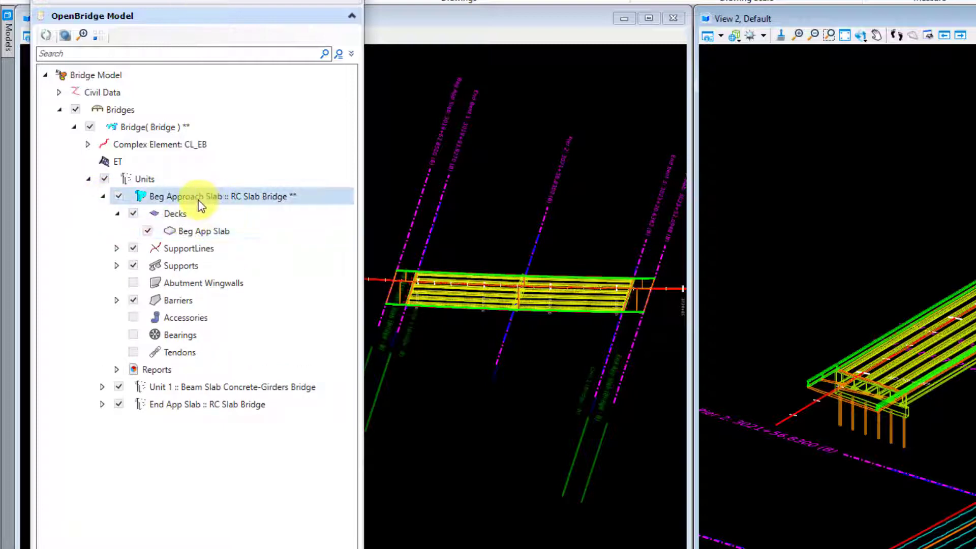
{"action": "mouse_move", "coordinate": [275, 205]}
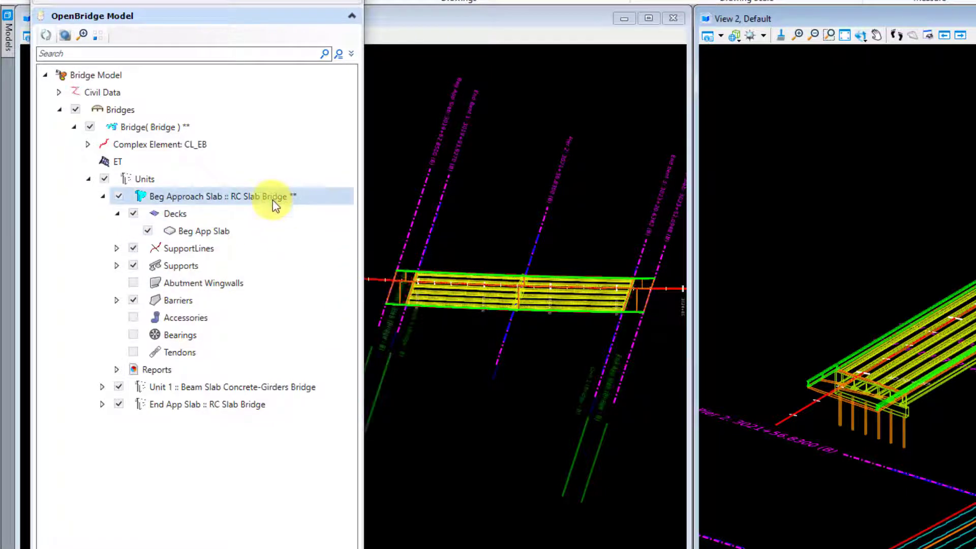
{"action": "left_click", "coordinate": [204, 231]}
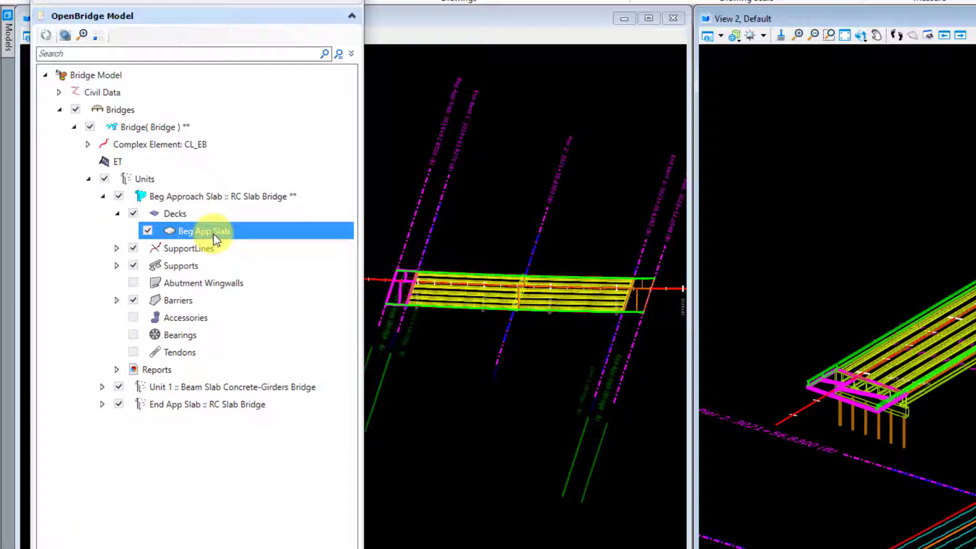
Expand the Beg Approach Slab barriers and highlight the Beg App Left and Right Barriers.
{"action": "left_click", "coordinate": [117, 300]}
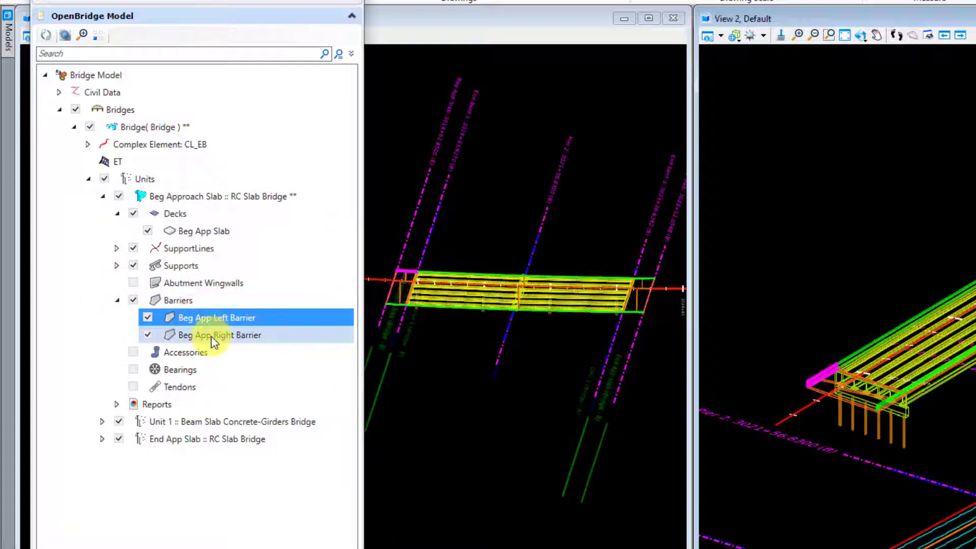
{"action": "left_click", "coordinate": [219, 335]}
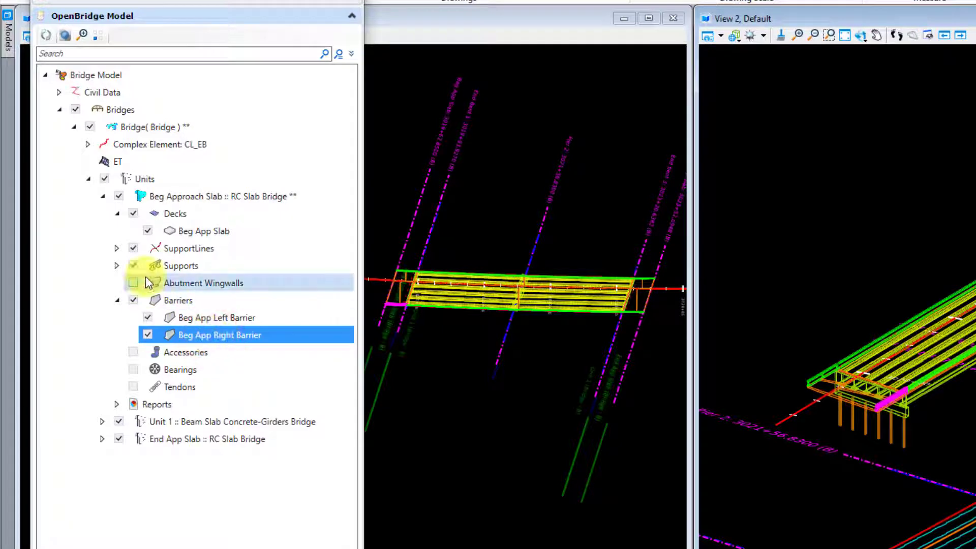
{"action": "left_click", "coordinate": [118, 196]}
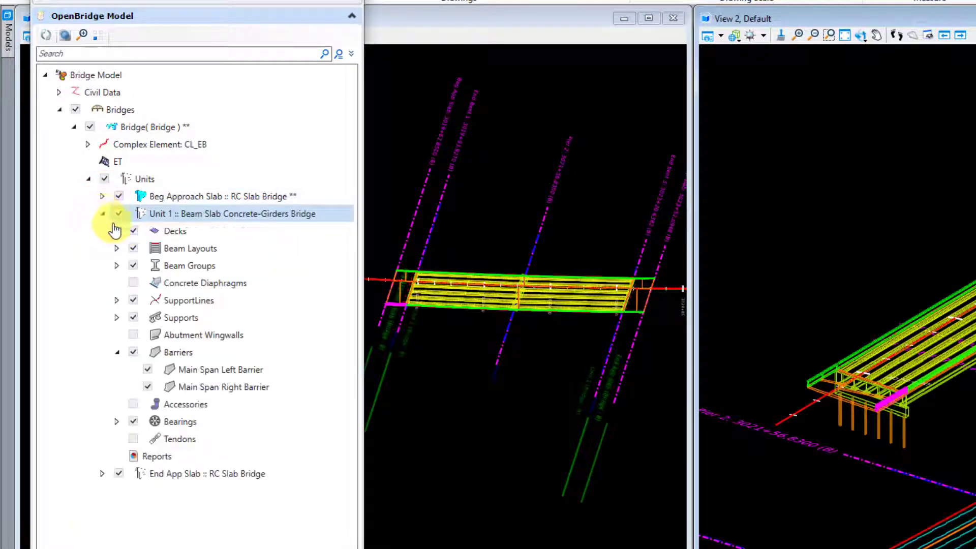
Highlight Unit 1's Main Deck and the Main Span Left and Right Barriers, then expand End App Slab.
{"action": "left_click", "coordinate": [117, 231]}
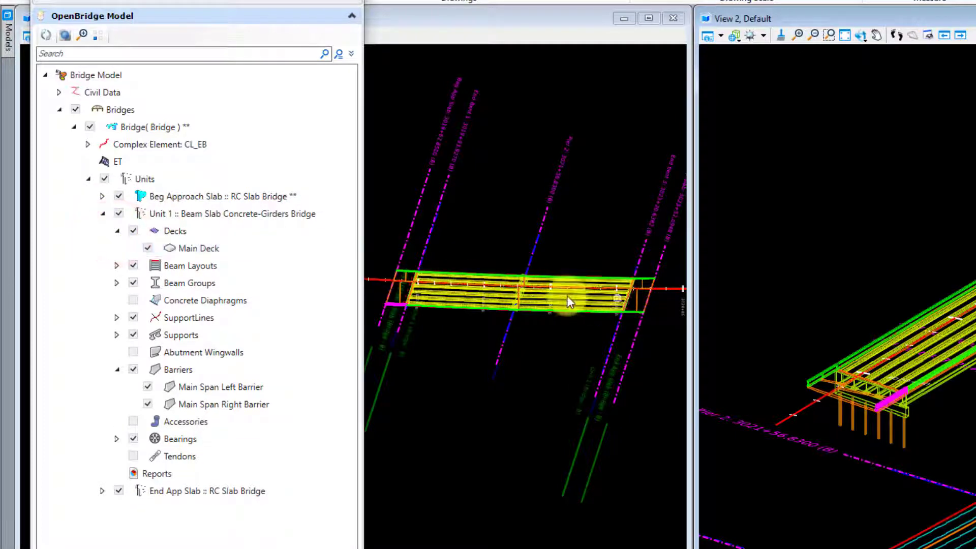
{"action": "left_click", "coordinate": [199, 247]}
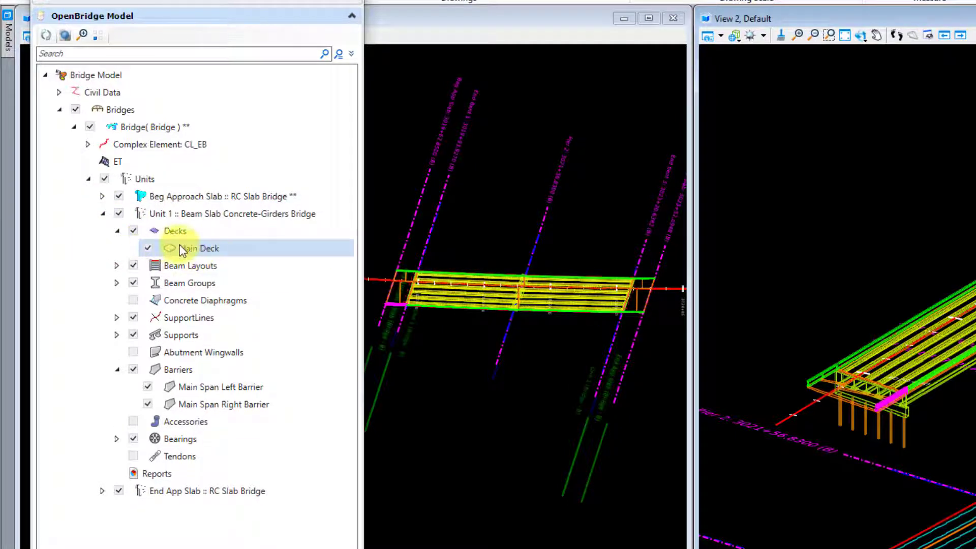
{"action": "left_click", "coordinate": [221, 386]}
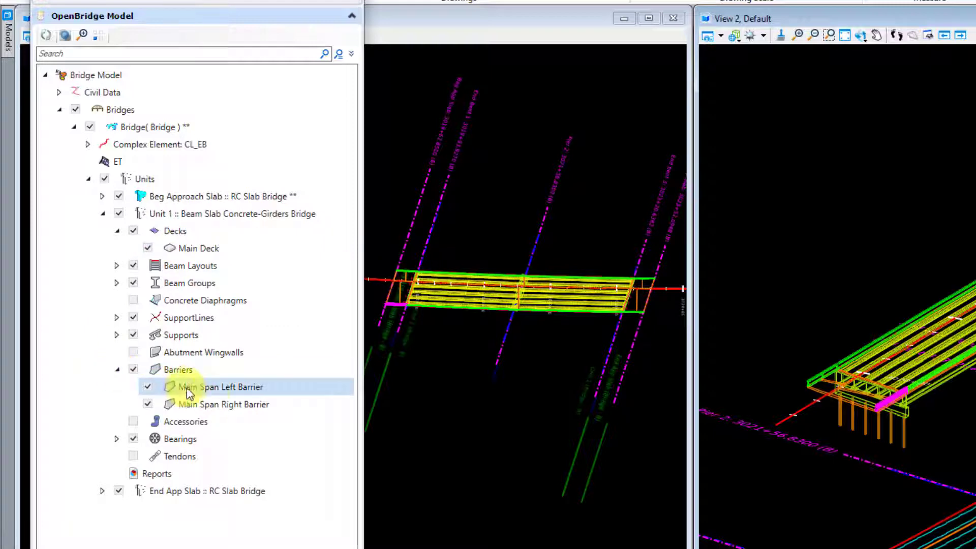
{"action": "left_click", "coordinate": [222, 405]}
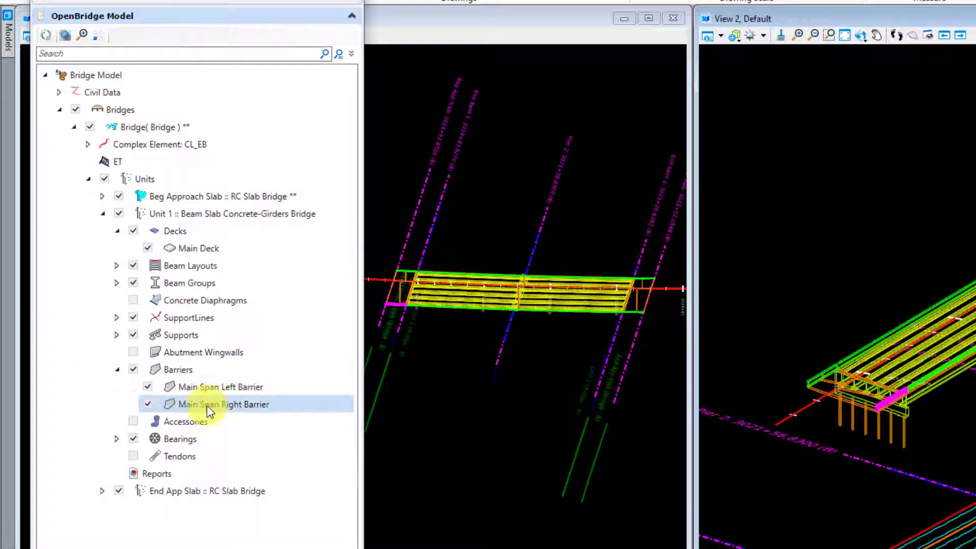
{"action": "left_click", "coordinate": [176, 231]}
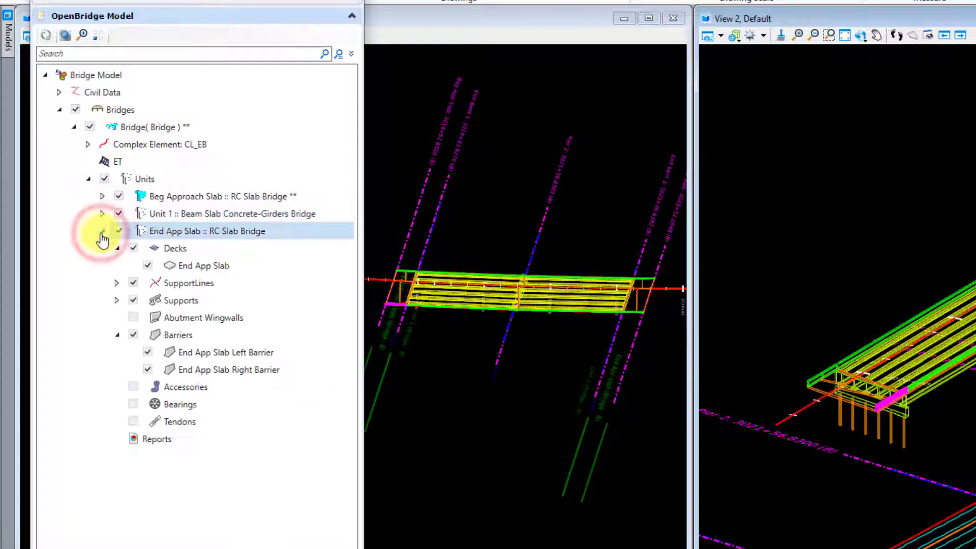
Highlight the End App Slab deck in the model views.
{"action": "left_click", "coordinate": [202, 266]}
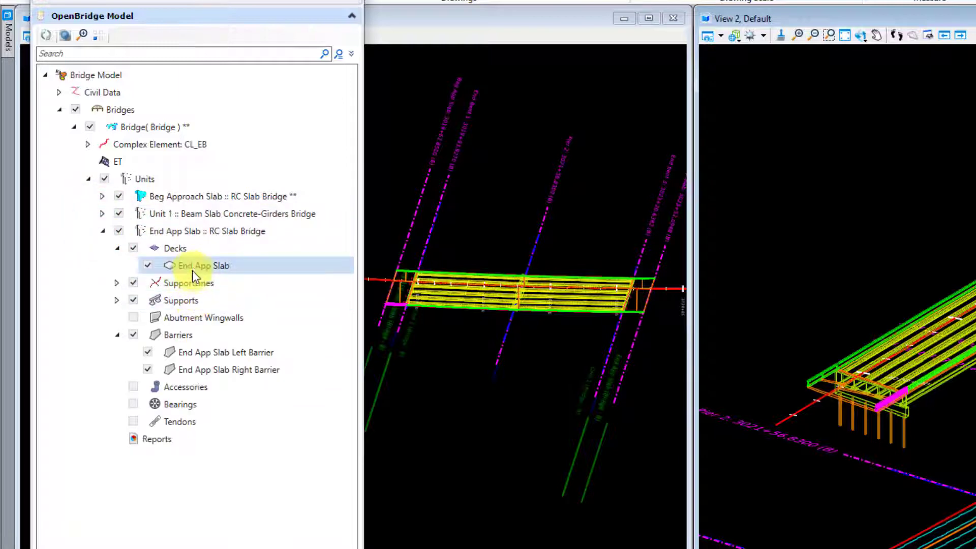
{"action": "left_click", "coordinate": [203, 265]}
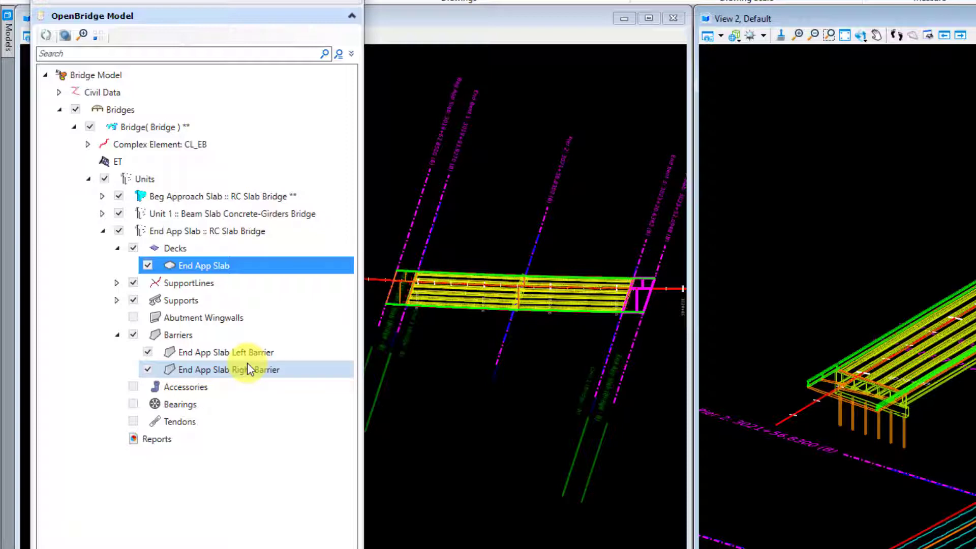
{"action": "mouse_move", "coordinate": [474, 209]}
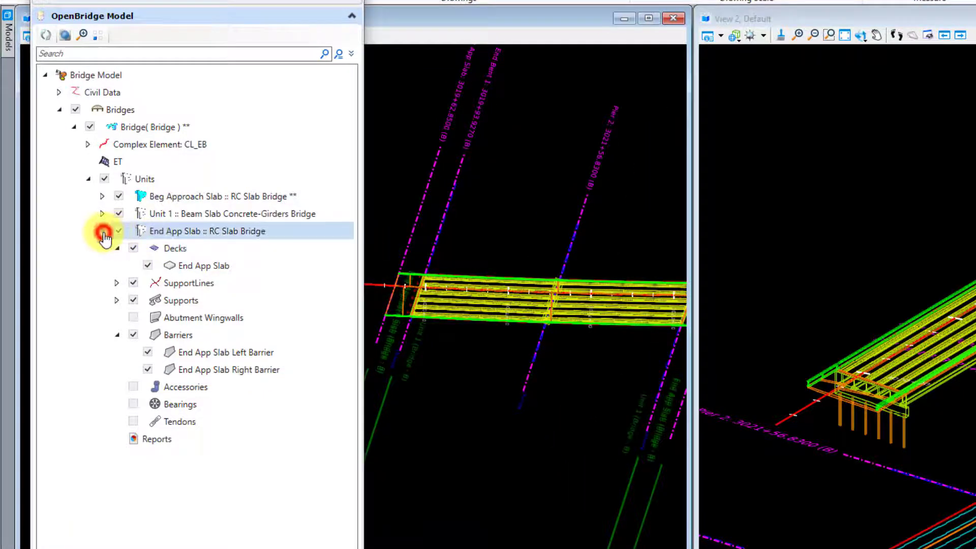
Collapse the End App Slab unit and clear the component highlighting via its context menu.
{"action": "left_click", "coordinate": [101, 231]}
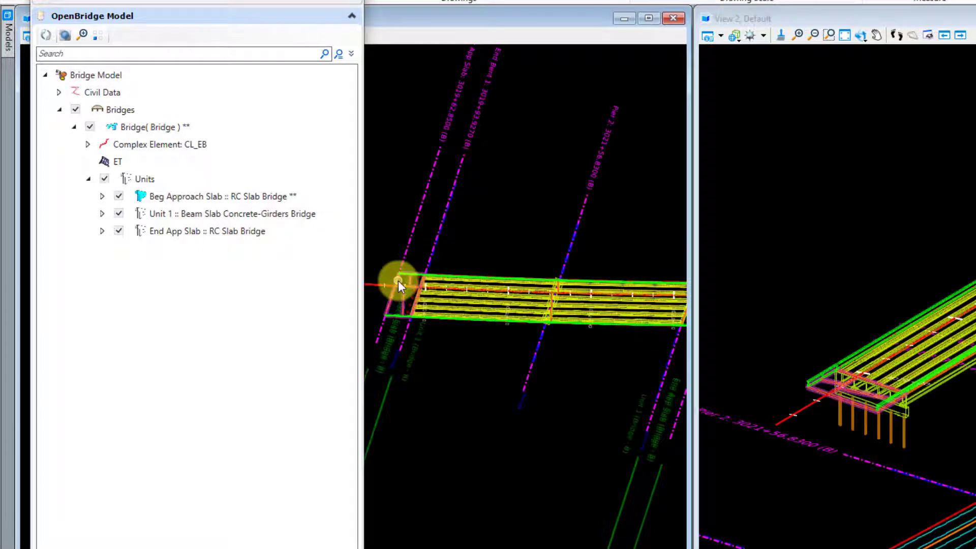
{"action": "left_click", "coordinate": [219, 196]}
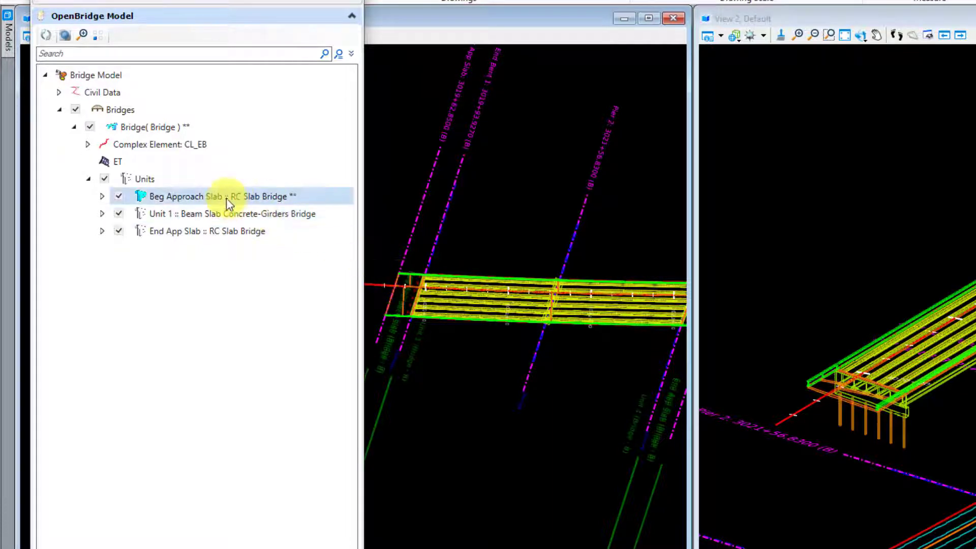
{"action": "mouse_move", "coordinate": [144, 203]}
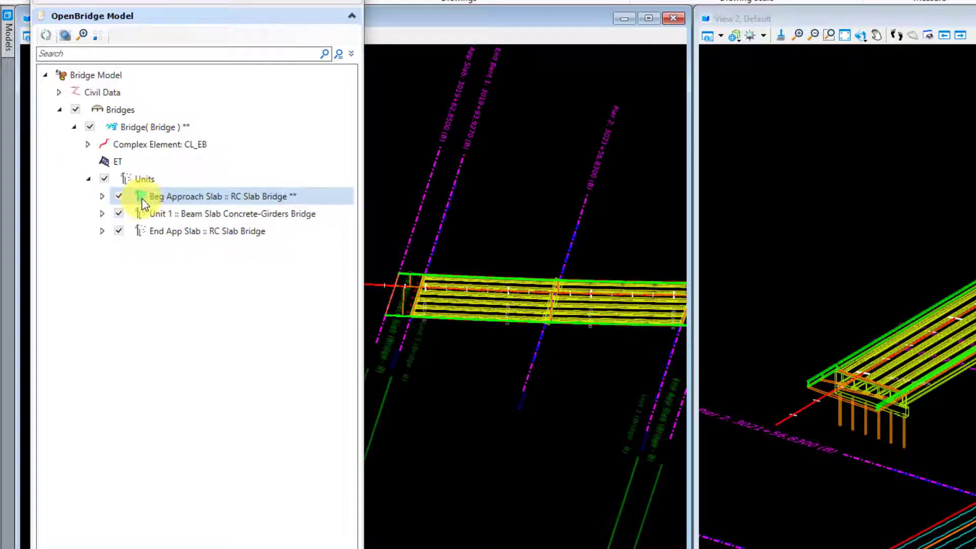
{"action": "left_click", "coordinate": [207, 231]}
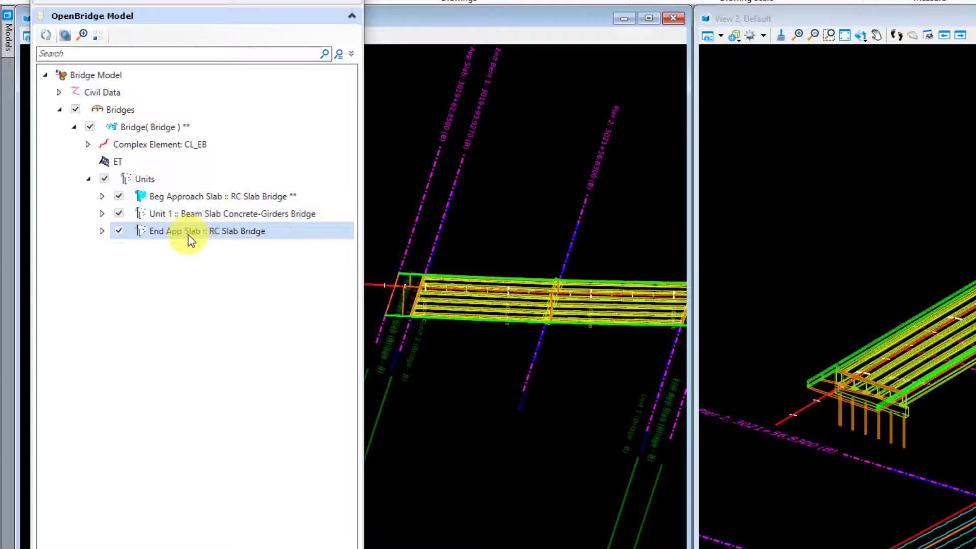
{"action": "right_click", "coordinate": [203, 231]}
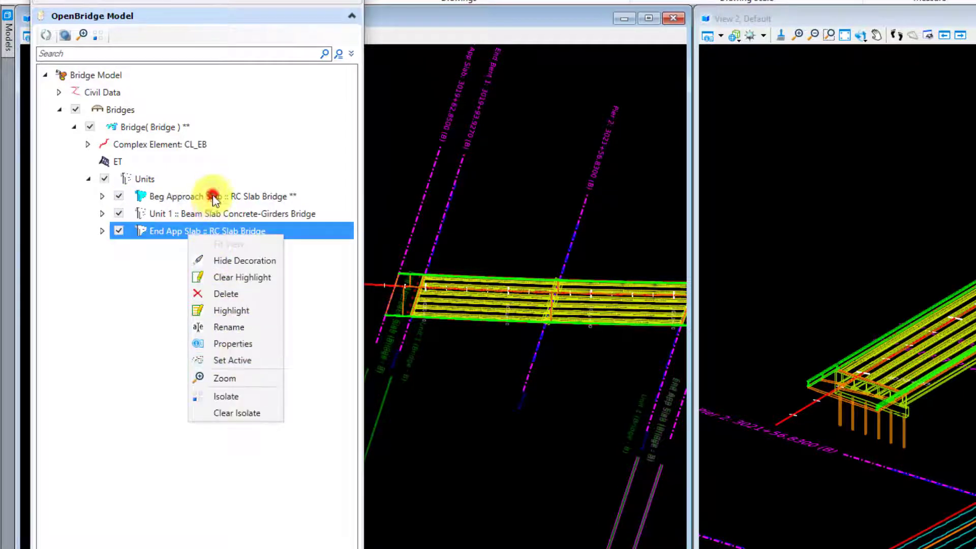
{"action": "left_click", "coordinate": [218, 196]}
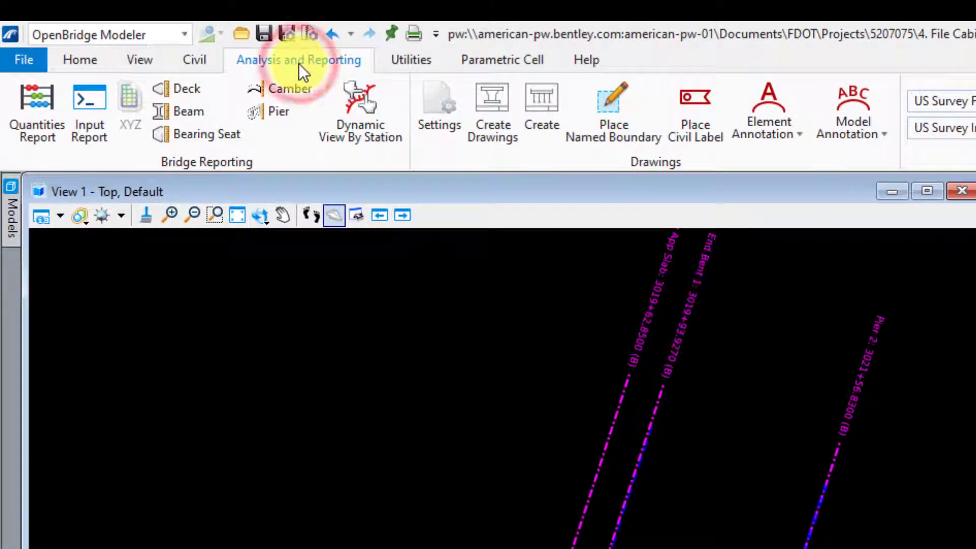
{"action": "mouse_move", "coordinate": [186, 88]}
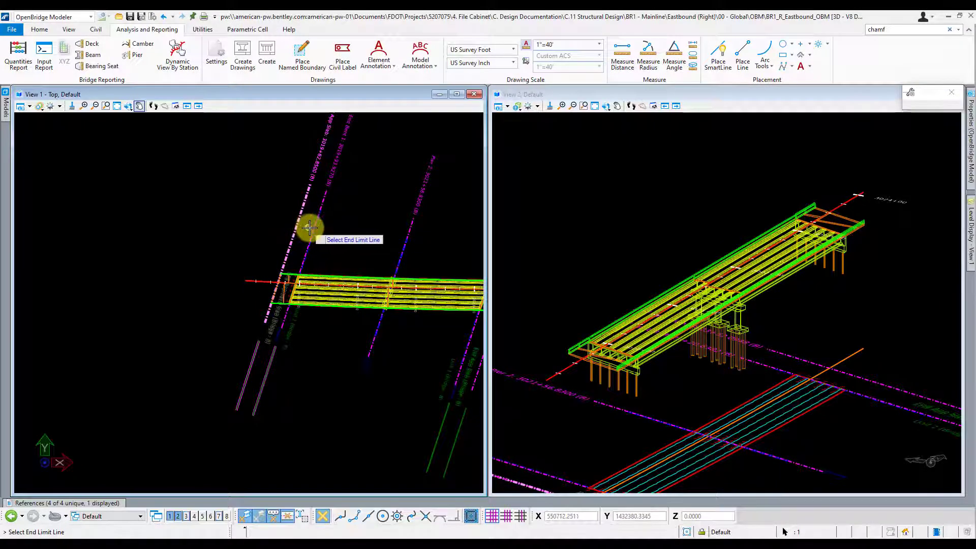
Pick End Bent 1 in View 1 as the deck elevation report's end limit.
{"action": "left_click", "coordinate": [308, 228]}
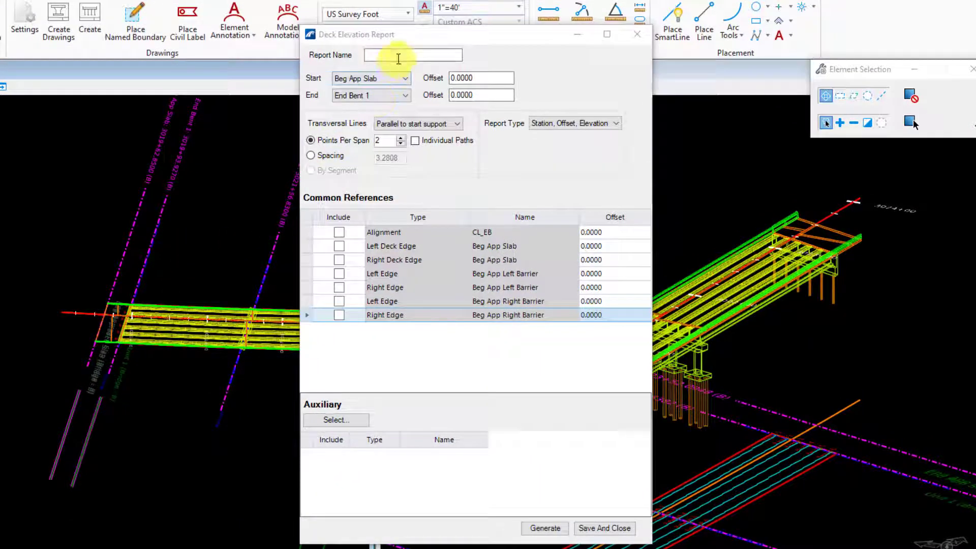
Name the report 'Begin App Slab SOE' and review the transversal line options.
{"action": "type", "text": "Beg"}
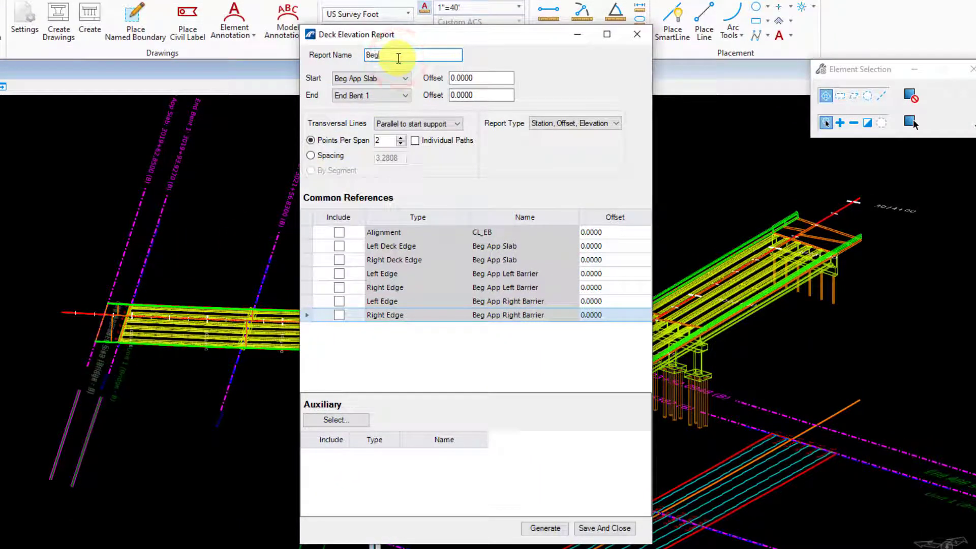
{"action": "type", "text": "Begin App Slab SOE"}
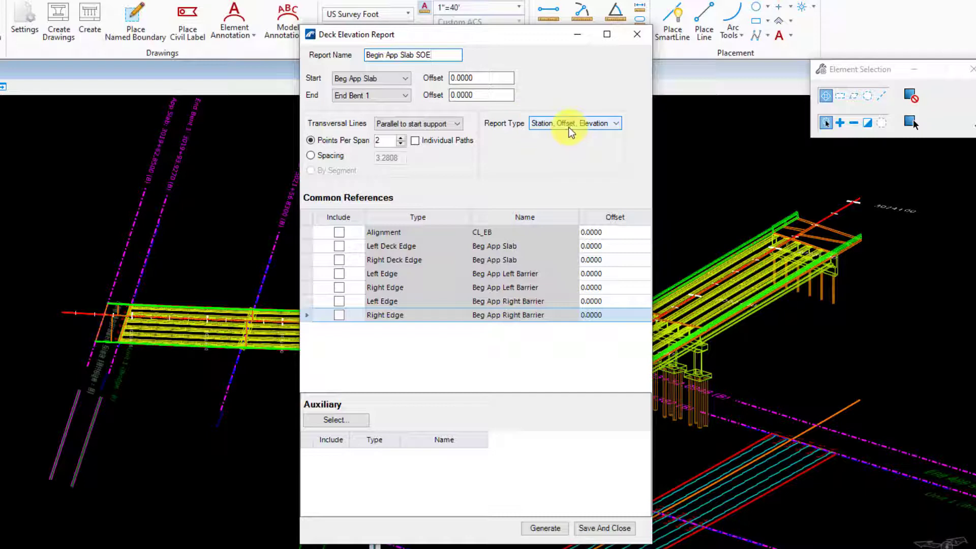
{"action": "mouse_move", "coordinate": [102, 255]}
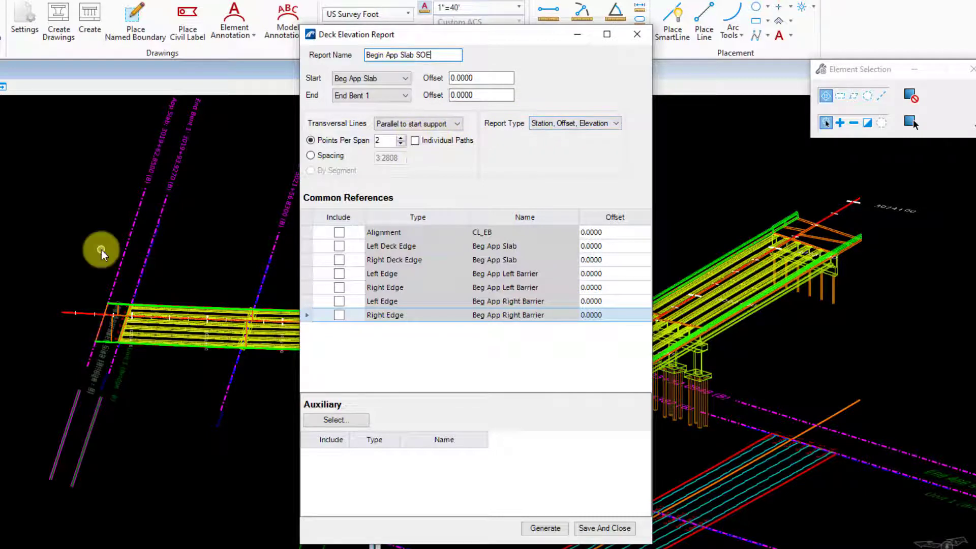
{"action": "mouse_move", "coordinate": [112, 330]}
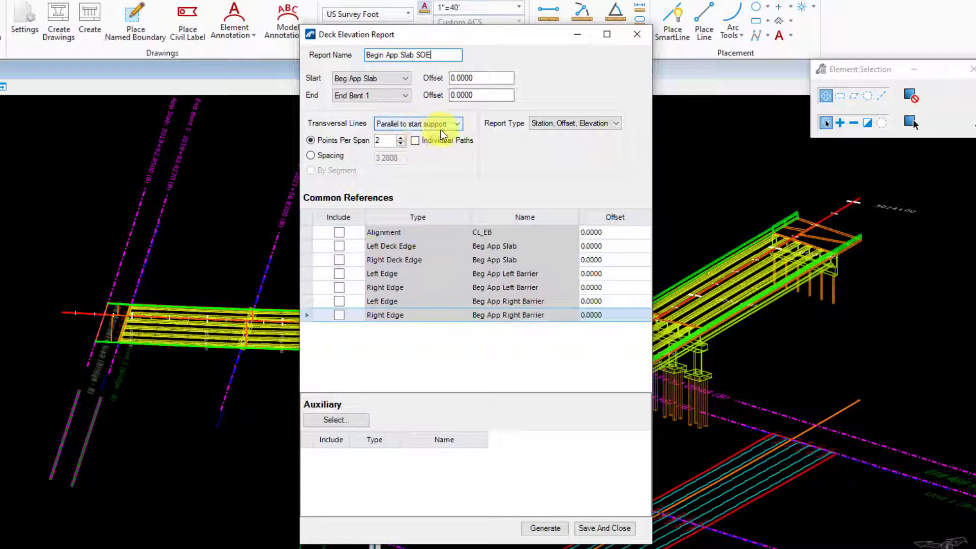
{"action": "left_click", "coordinate": [402, 136]}
{"action": "type", "text": "5"}
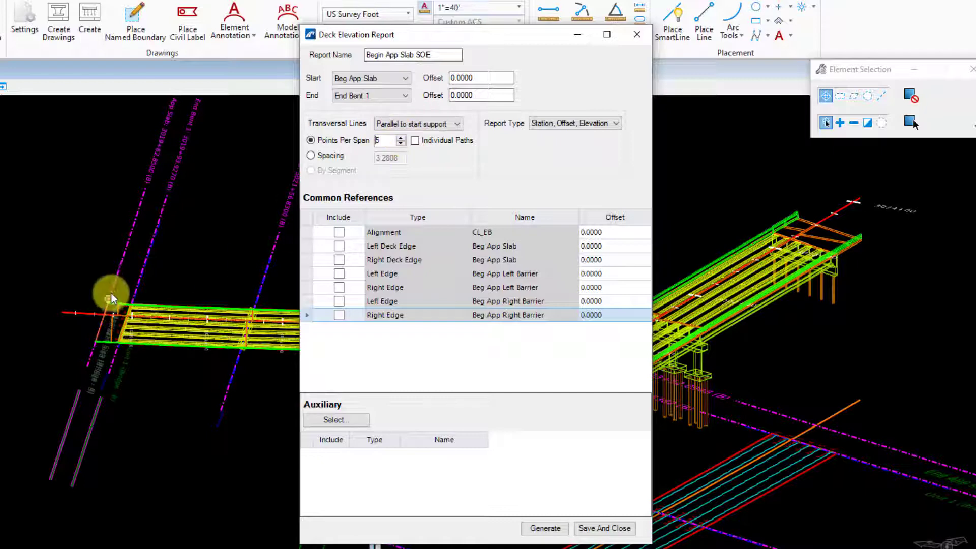
{"action": "mouse_move", "coordinate": [140, 274]}
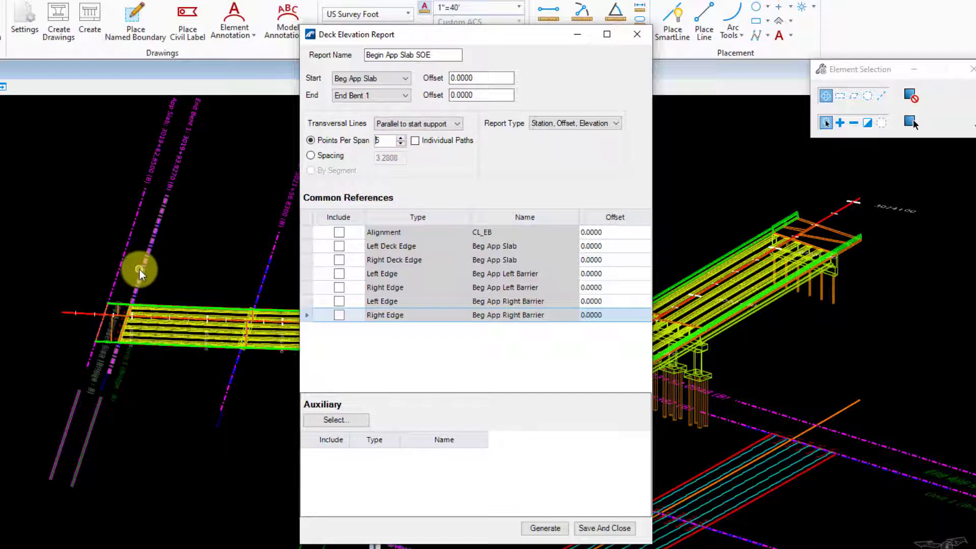
{"action": "mouse_move", "coordinate": [364, 241]}
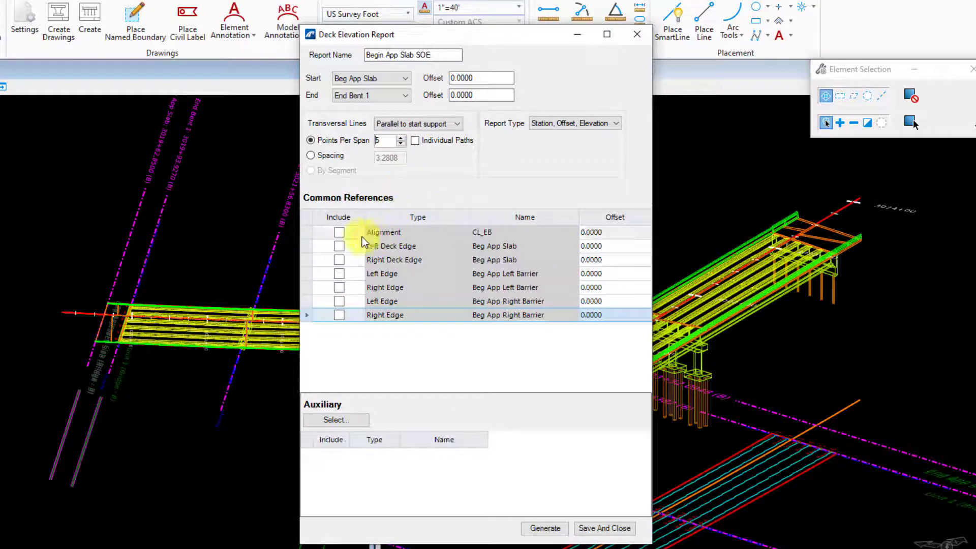
Include Alignment, Left and Right Deck Edges, Right Edge (Left Barrier) and Left Edge (Right Barrier) as references.
{"action": "left_click", "coordinate": [340, 232]}
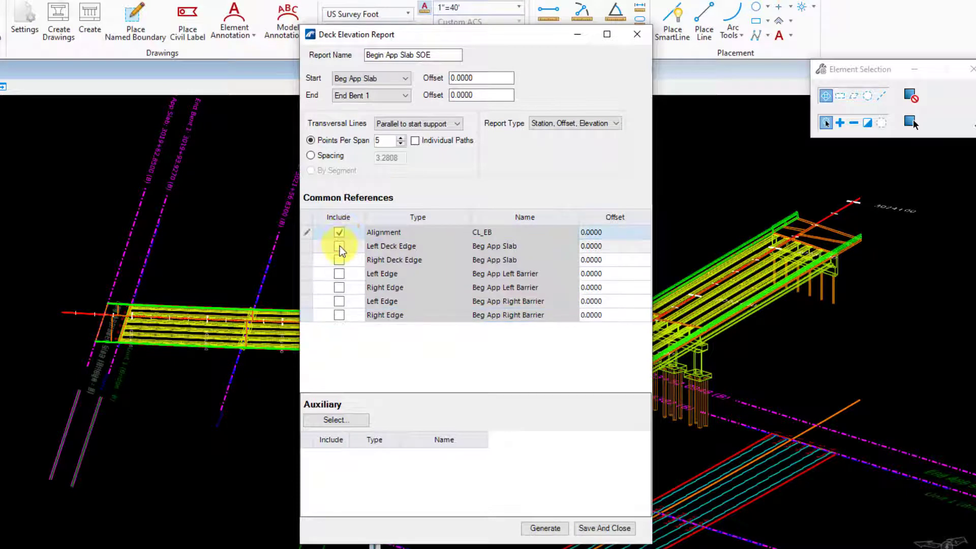
{"action": "left_click", "coordinate": [339, 246]}
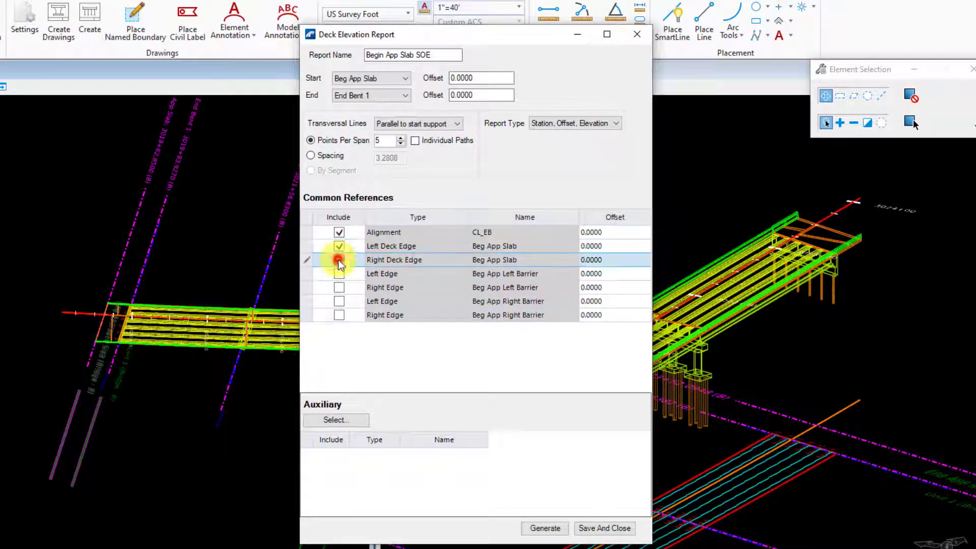
{"action": "left_click", "coordinate": [339, 259]}
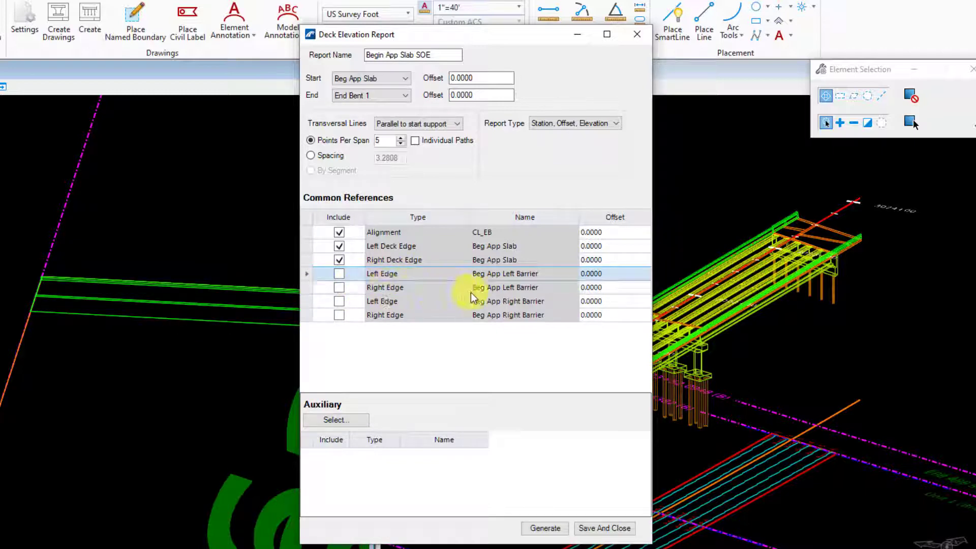
{"action": "left_click", "coordinate": [339, 287]}
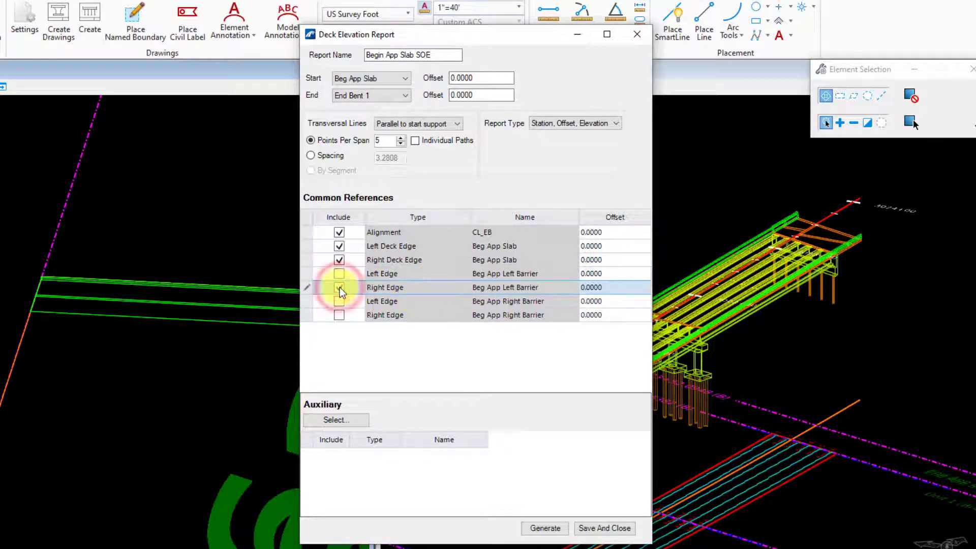
{"action": "left_click", "coordinate": [340, 286]}
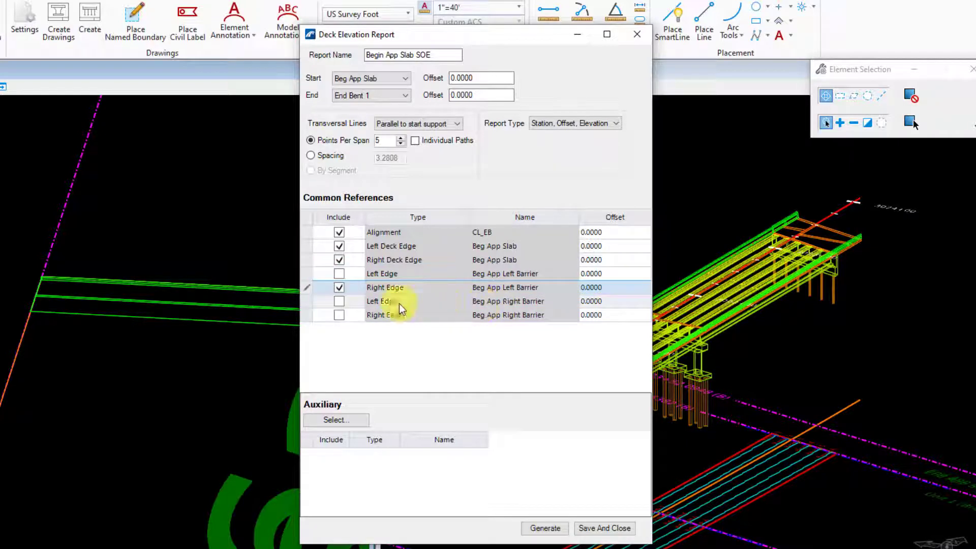
{"action": "left_click", "coordinate": [339, 300]}
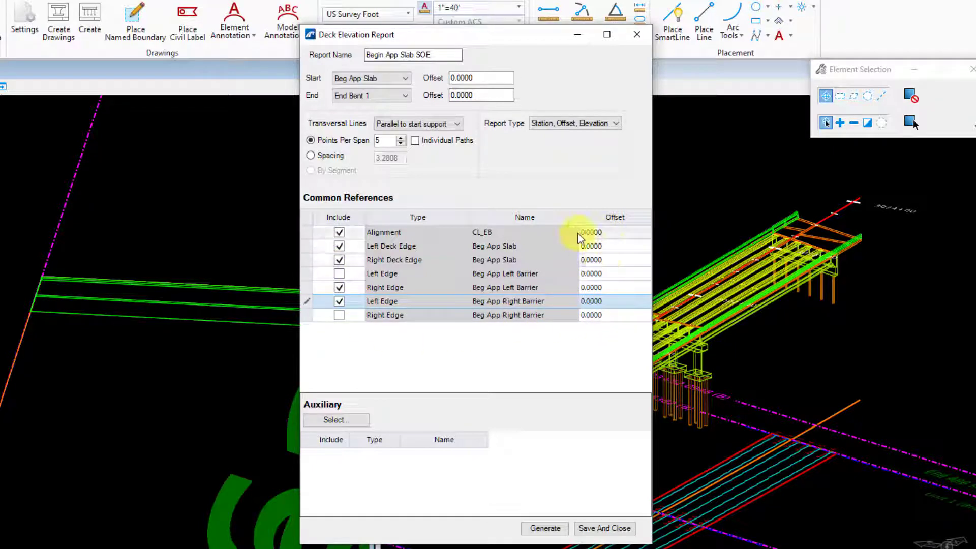
{"action": "left_click", "coordinate": [614, 232]}
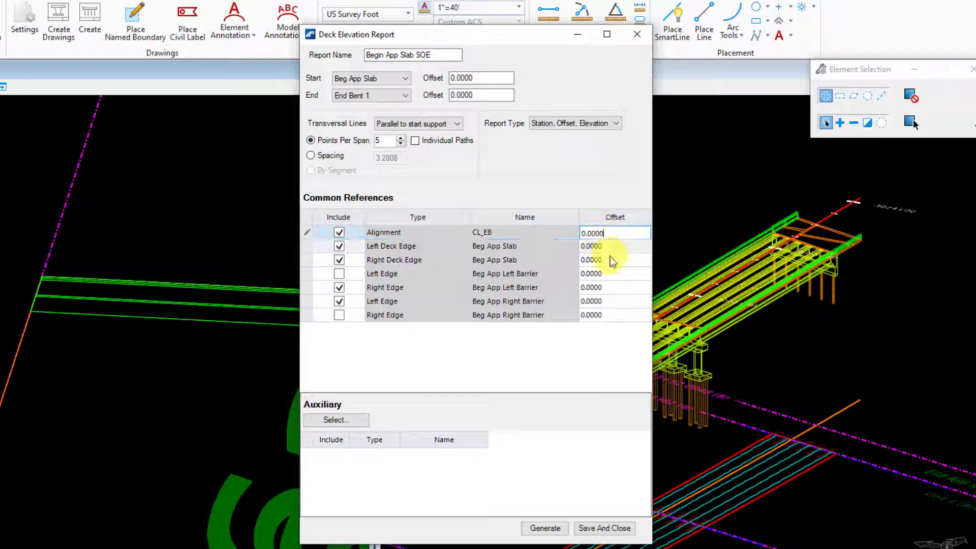
{"action": "mouse_move", "coordinate": [410, 236]}
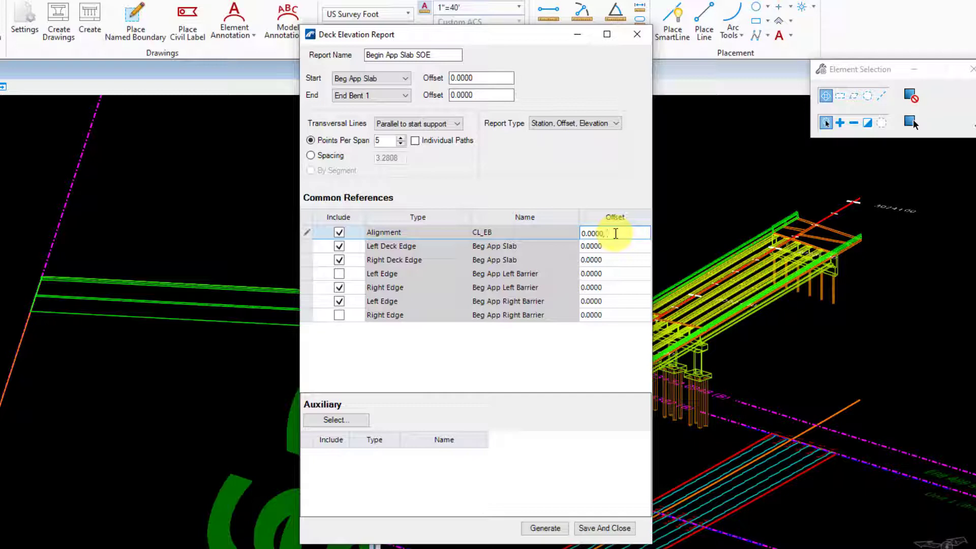
{"action": "type", "text": "1"}
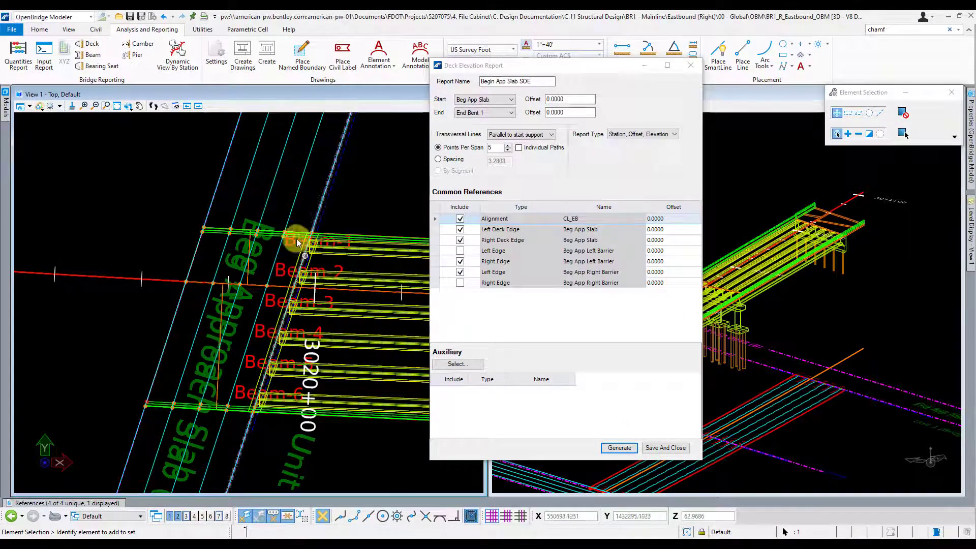
{"action": "mouse_move", "coordinate": [324, 202]}
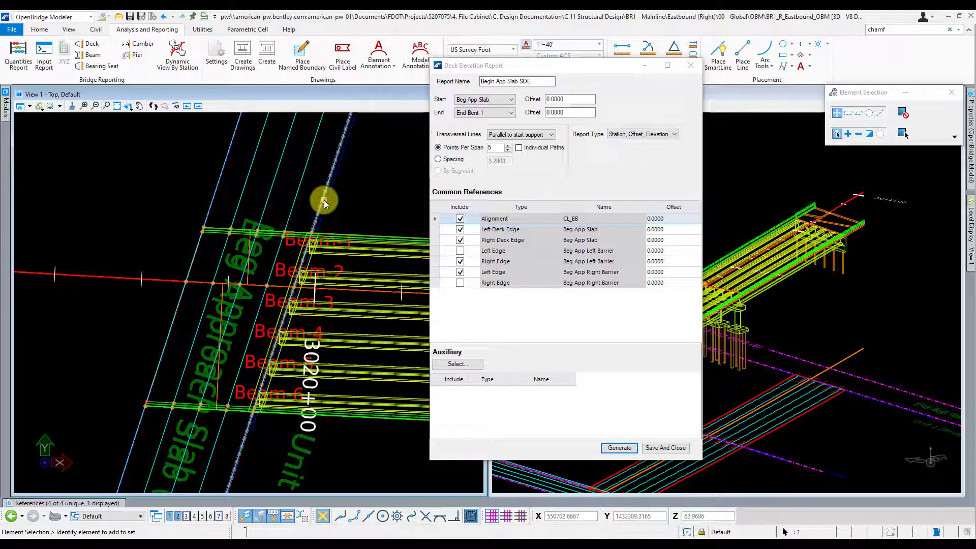
{"action": "mouse_move", "coordinate": [149, 408]}
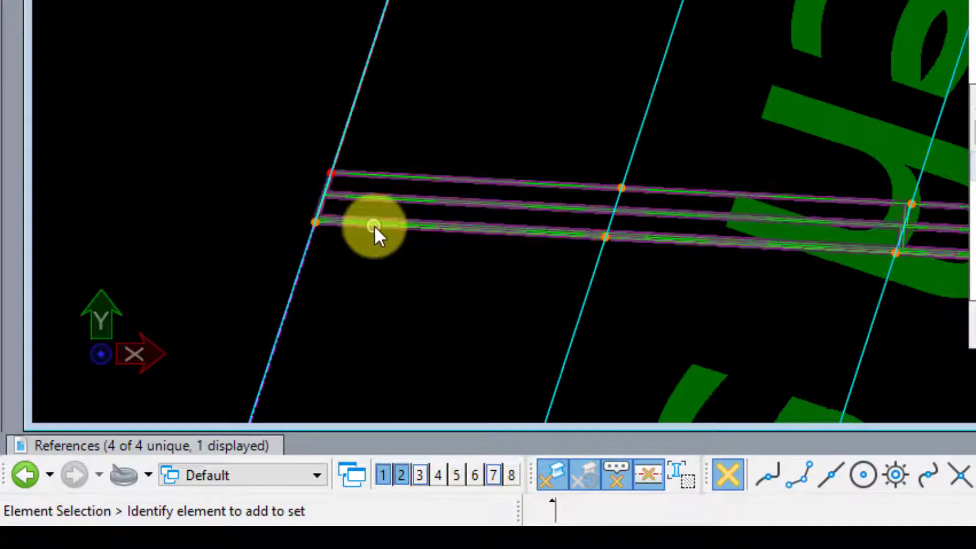
{"action": "mouse_move", "coordinate": [330, 184]}
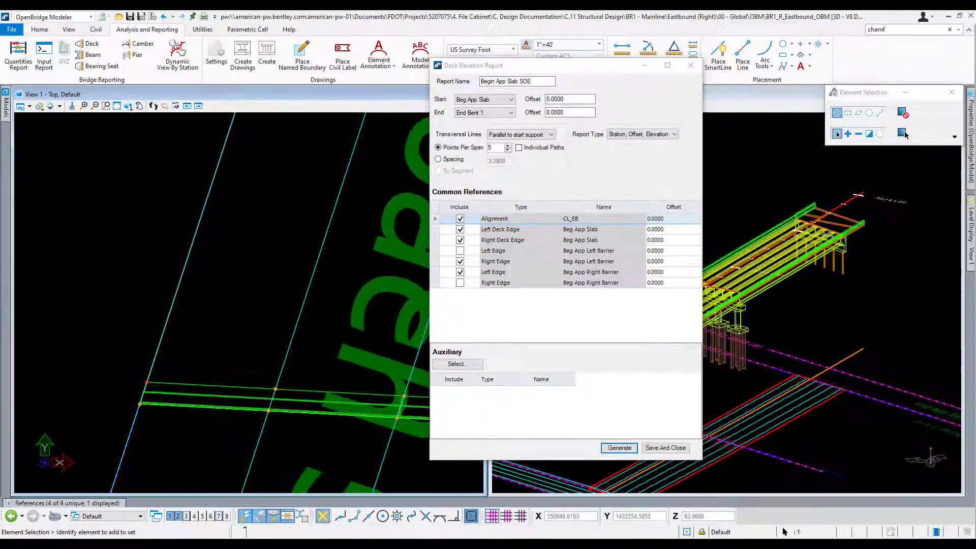
{"action": "left_click", "coordinate": [619, 448]}
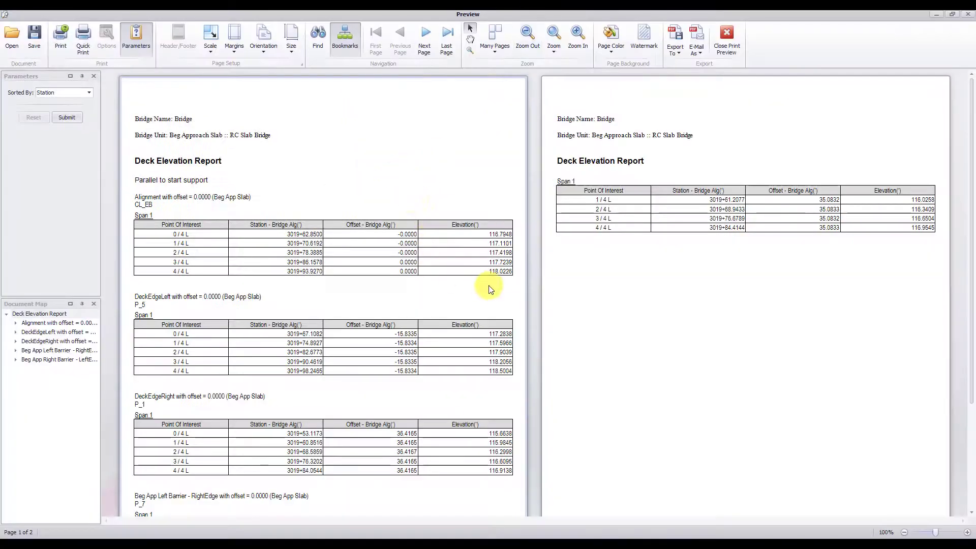
{"action": "mouse_move", "coordinate": [367, 364]}
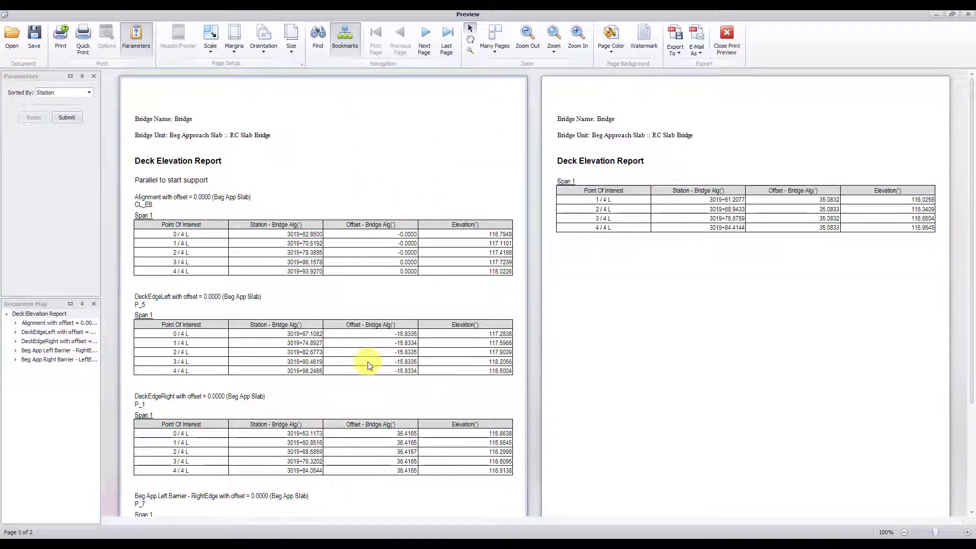
{"action": "mouse_move", "coordinate": [184, 360]}
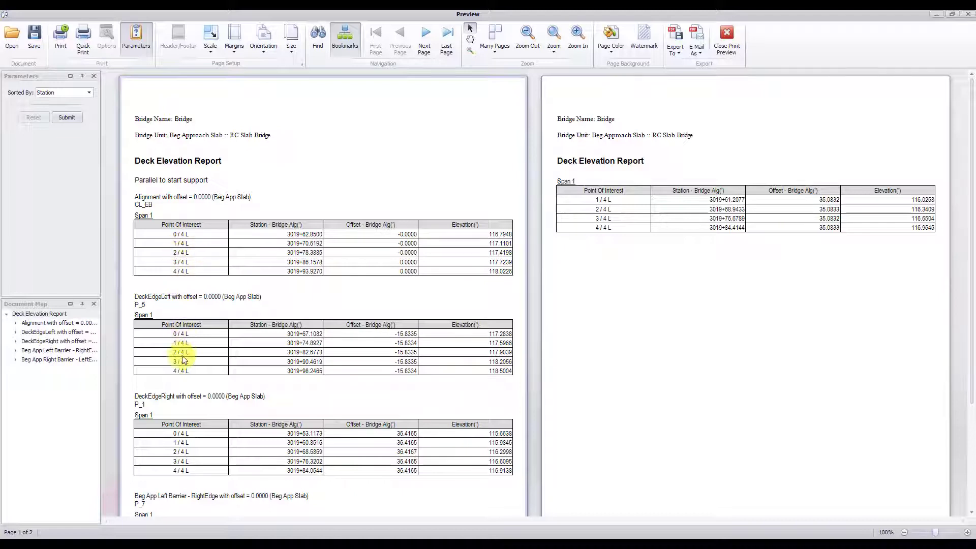
{"action": "mouse_move", "coordinate": [191, 463]}
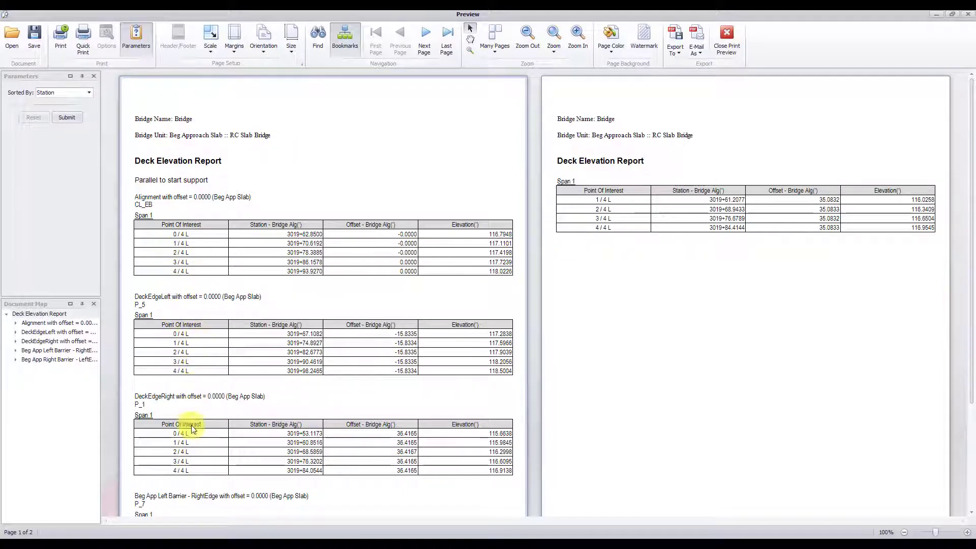
{"action": "scroll", "scroll_direction": "down", "scroll_amount": 3}
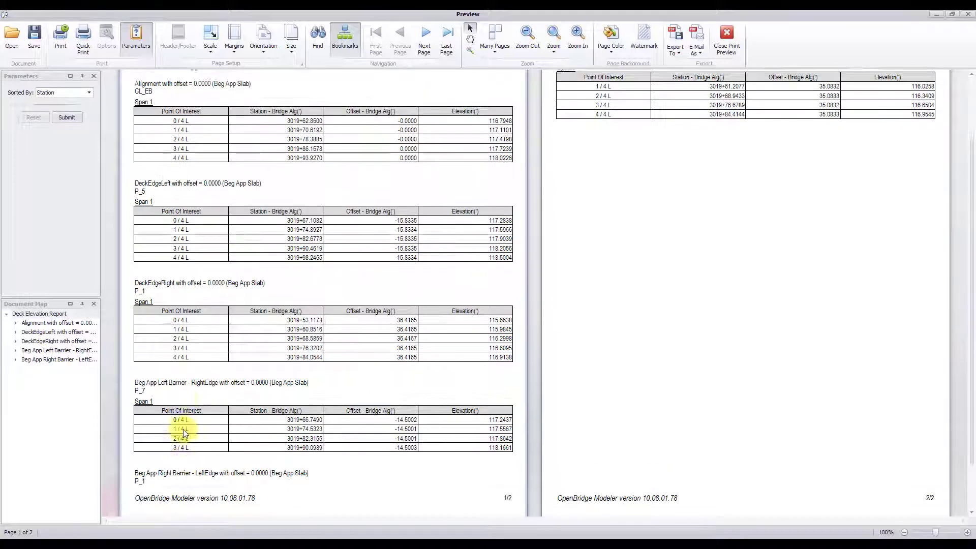
{"action": "scroll", "scroll_direction": "up", "scroll_amount": 3}
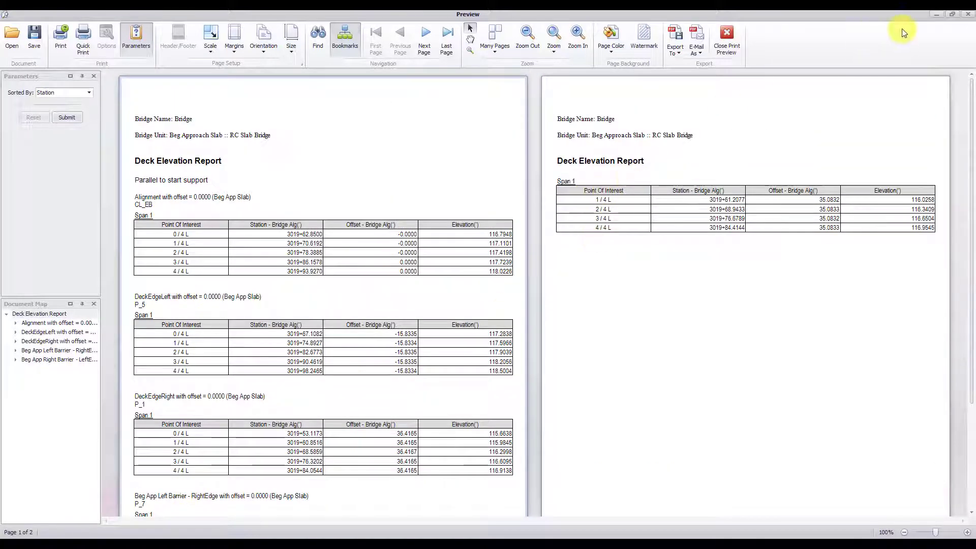
{"action": "left_click", "coordinate": [726, 38]}
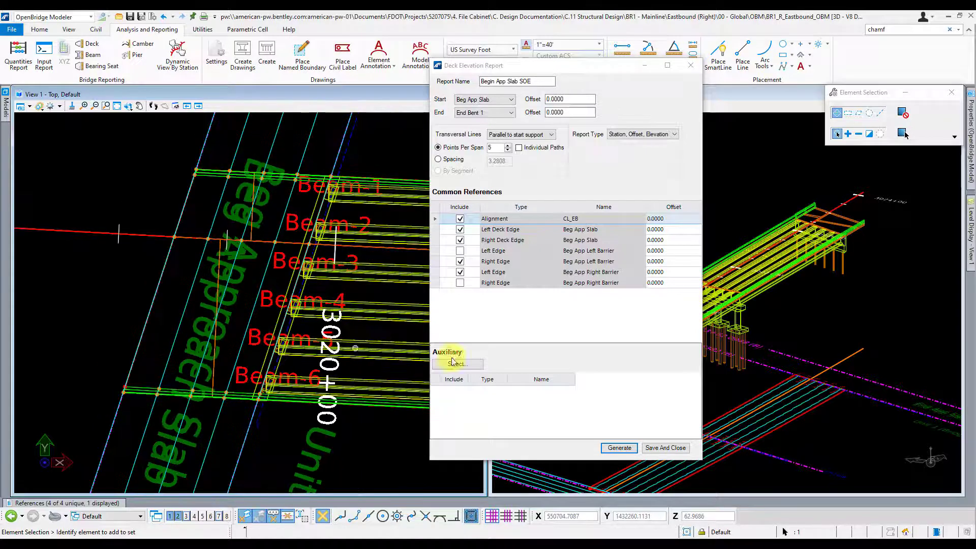
Select the report name and save and close the Begin App Slab SOE report settings.
{"action": "left_click", "coordinate": [517, 81]}
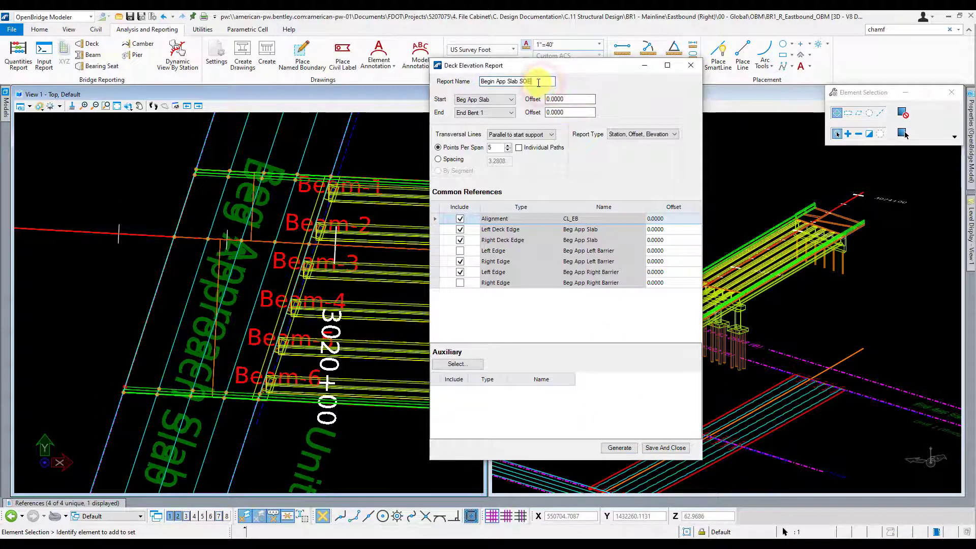
{"action": "triple_click", "coordinate": [516, 81]}
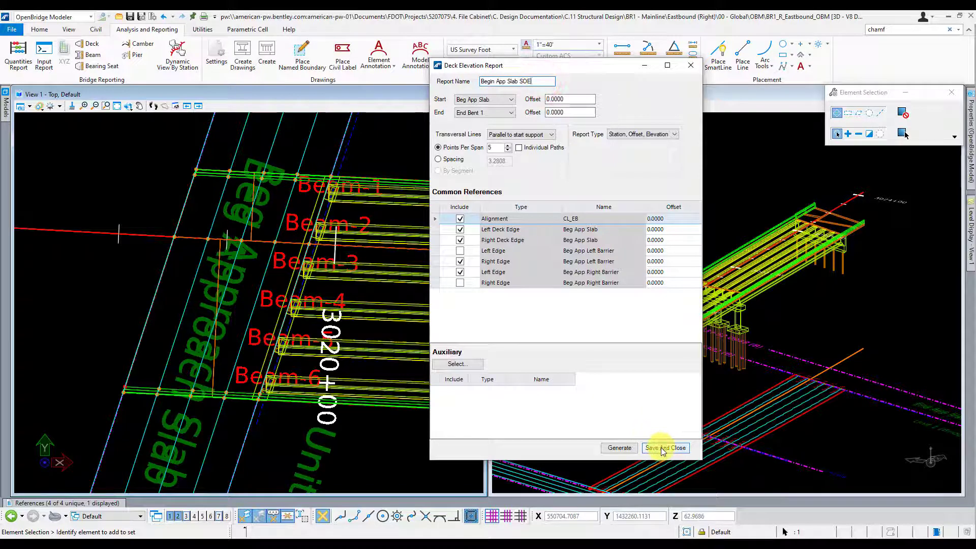
{"action": "left_click", "coordinate": [665, 447]}
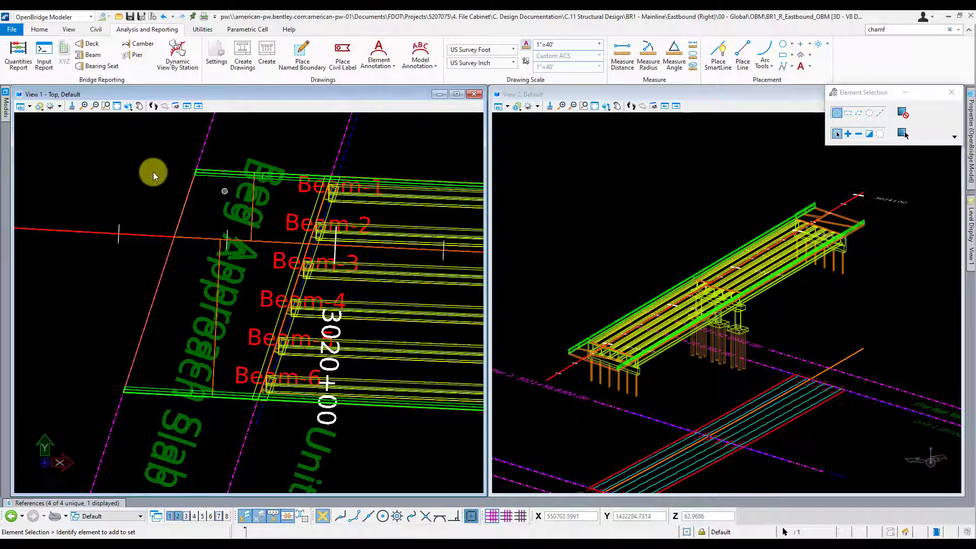
{"action": "left_click", "coordinate": [38, 29]}
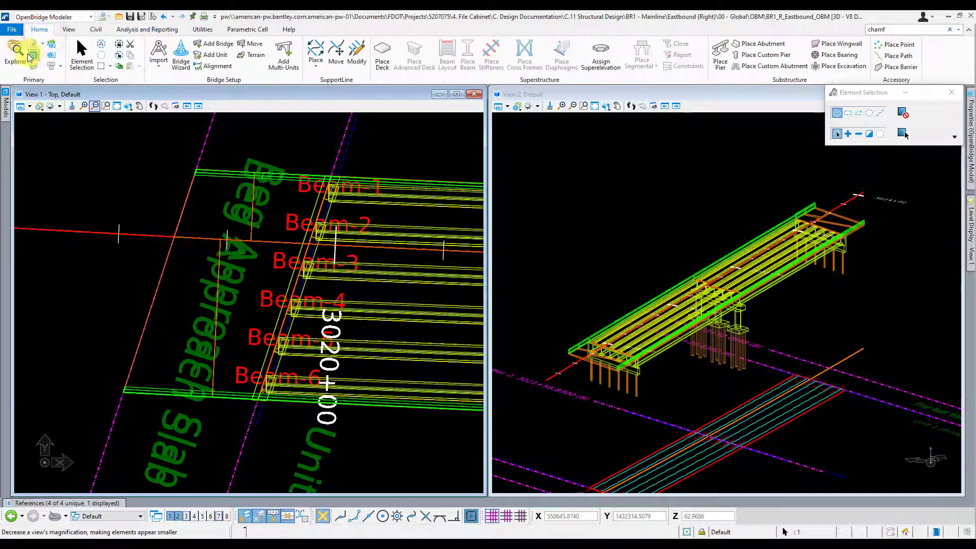
{"action": "left_click", "coordinate": [17, 55]}
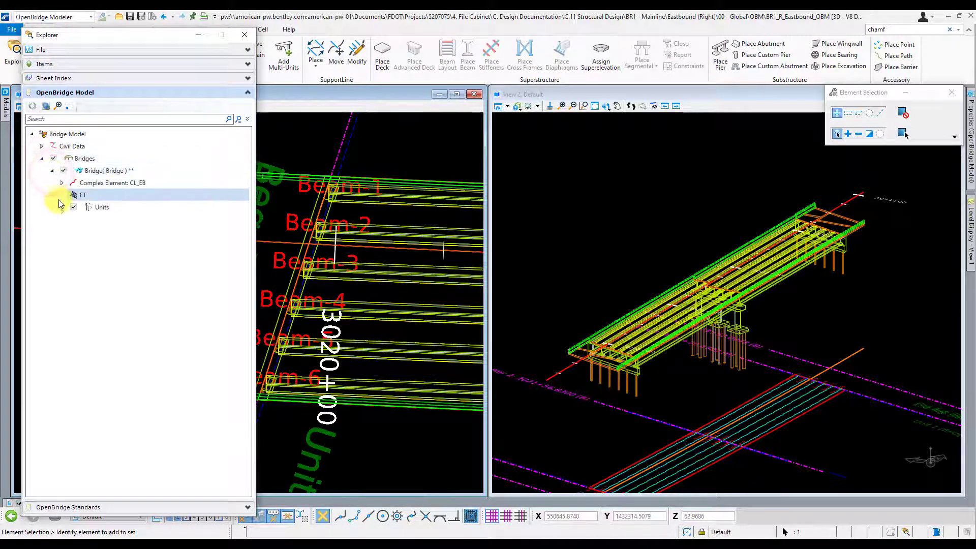
{"action": "left_click", "coordinate": [61, 207]}
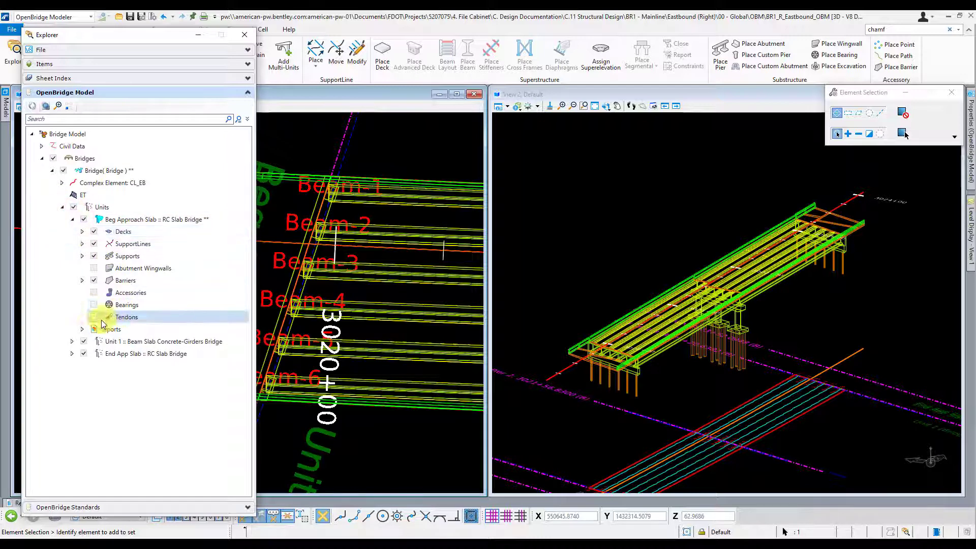
{"action": "left_click", "coordinate": [81, 328]}
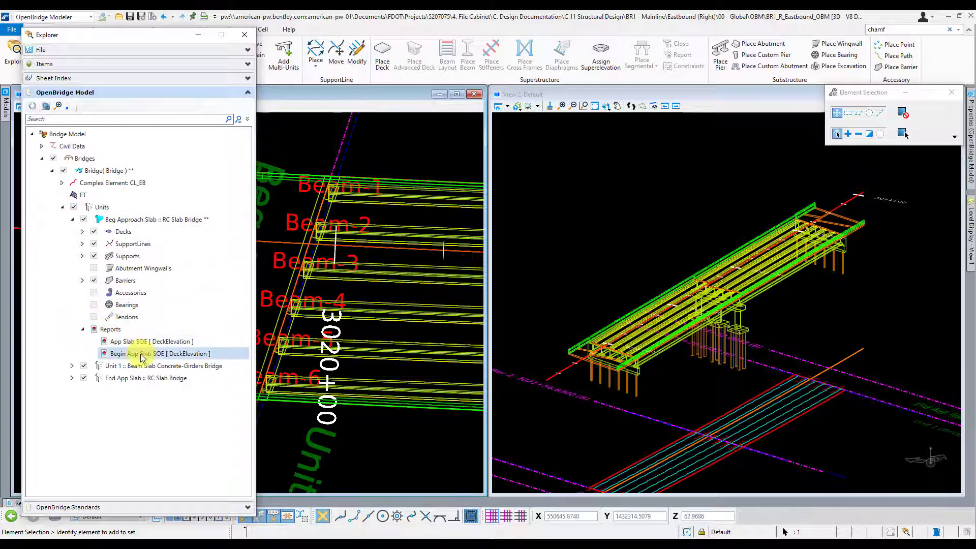
{"action": "left_click", "coordinate": [149, 341]}
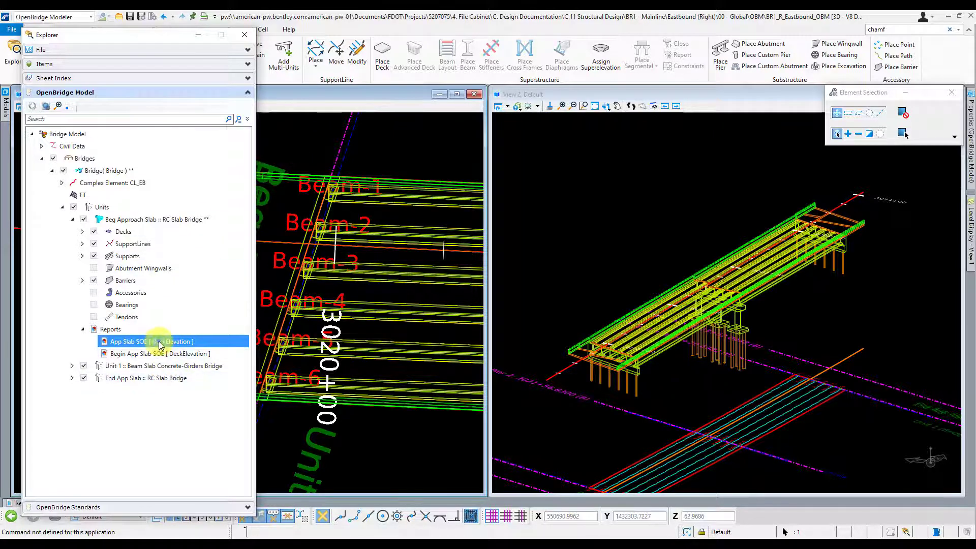
{"action": "right_click", "coordinate": [149, 341]}
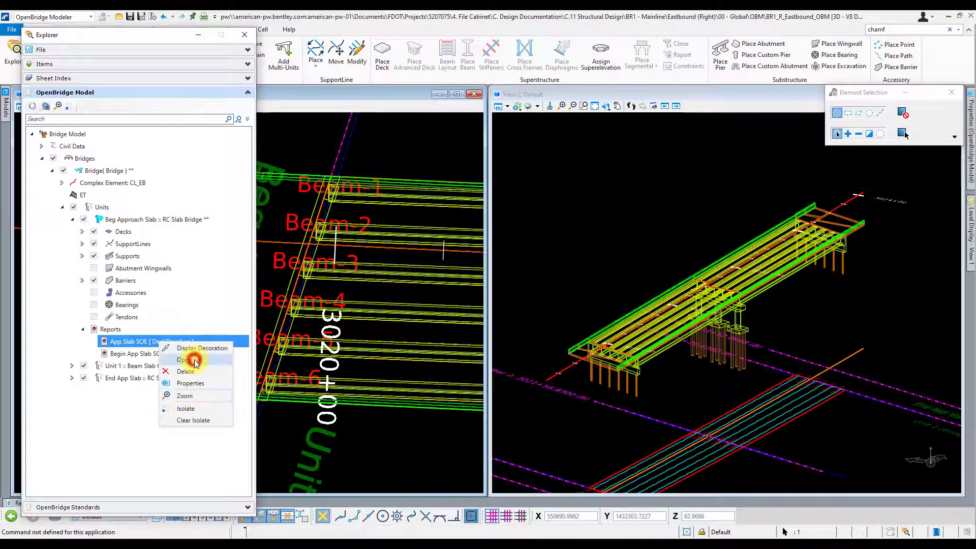
{"action": "left_click", "coordinate": [186, 360]}
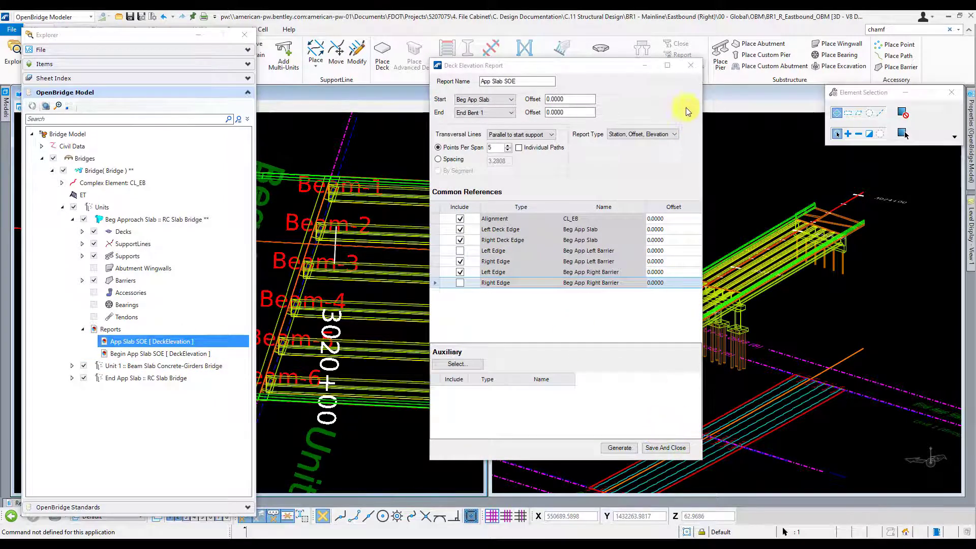
{"action": "left_click", "coordinate": [690, 64]}
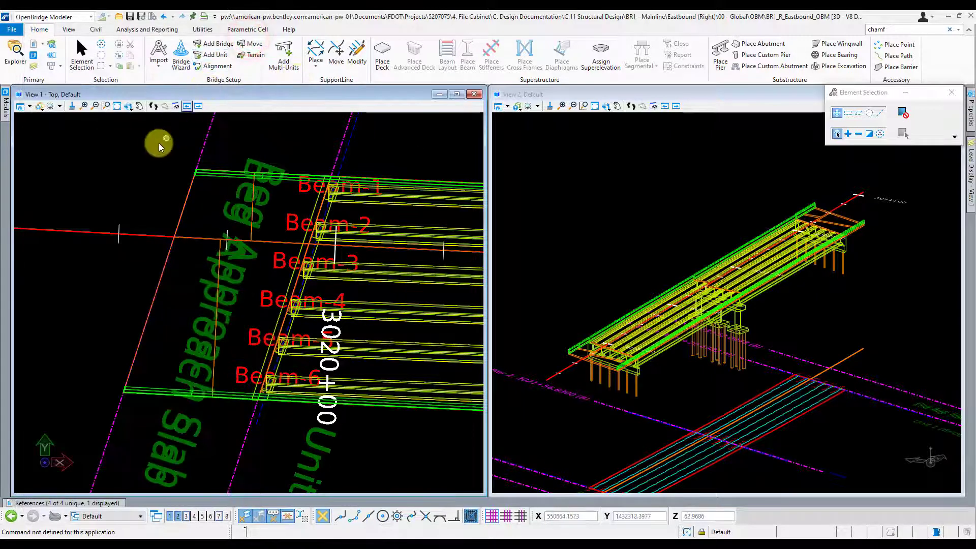
Start a Deck report from Bridge Reporting and pick the approach slab line as its start limit.
{"action": "left_click", "coordinate": [146, 29]}
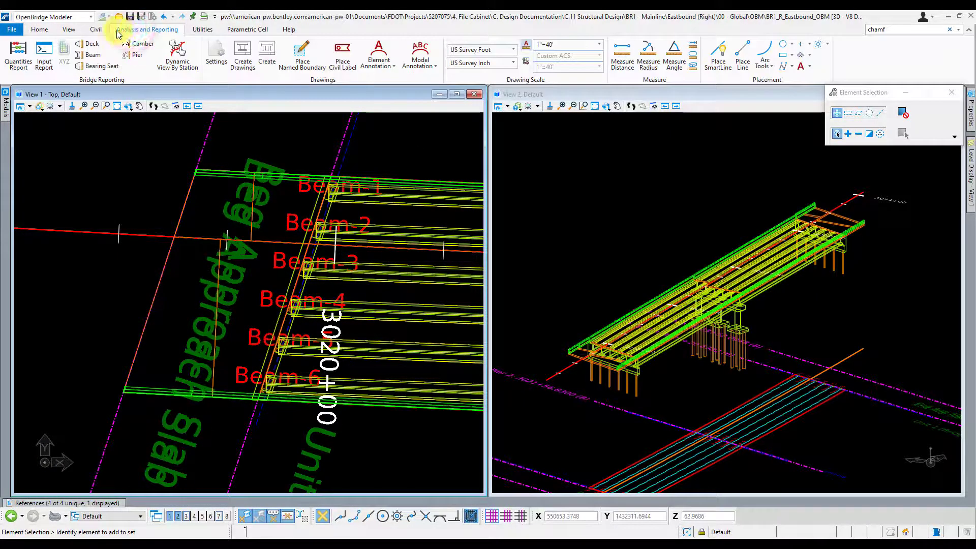
{"action": "left_click", "coordinate": [91, 44]}
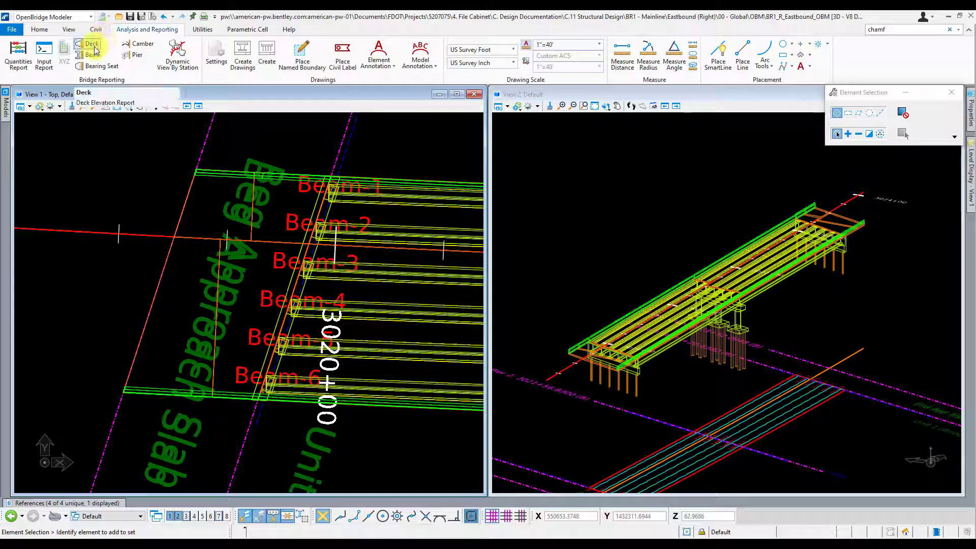
{"action": "left_click", "coordinate": [92, 44]}
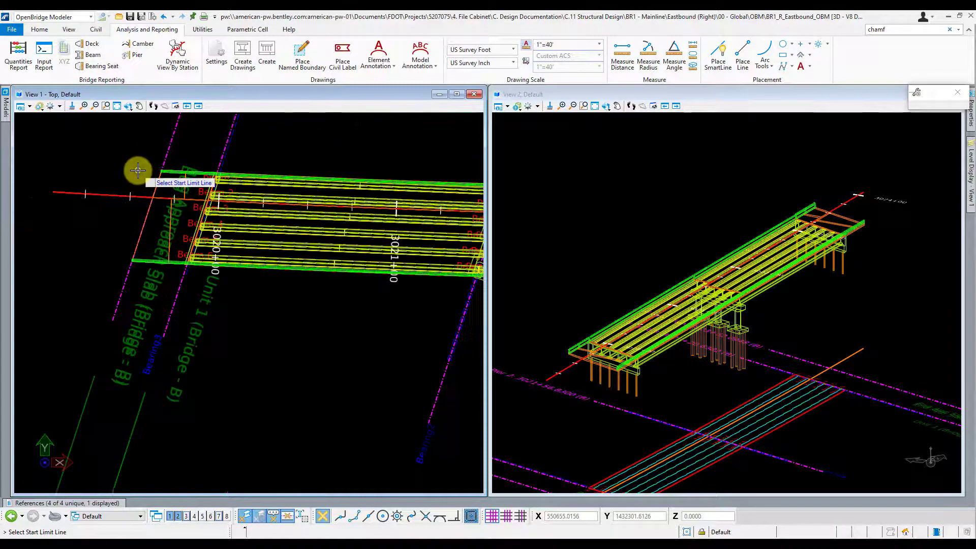
{"action": "left_click", "coordinate": [137, 170]}
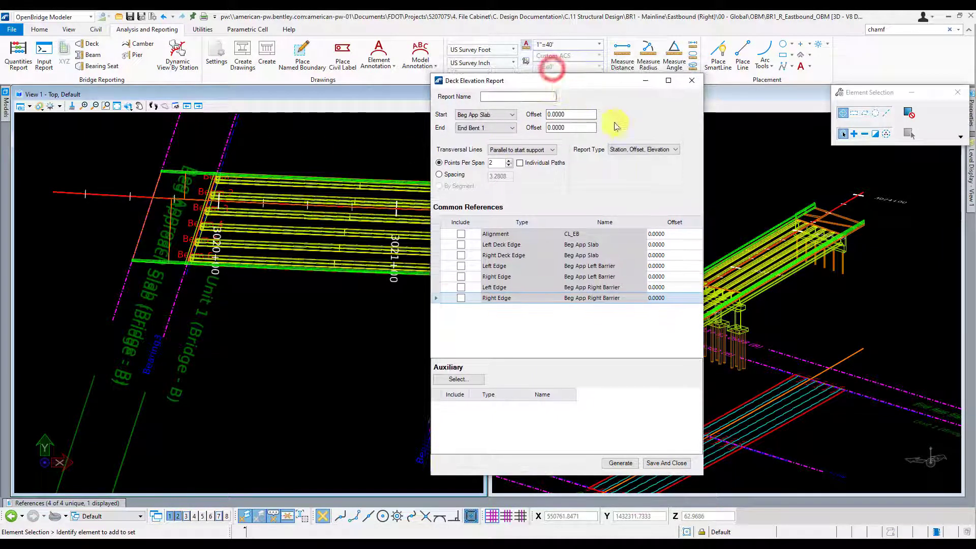
Choose the Consolidated report type and name the report Beg App Slab Con.
{"action": "left_click", "coordinate": [644, 149]}
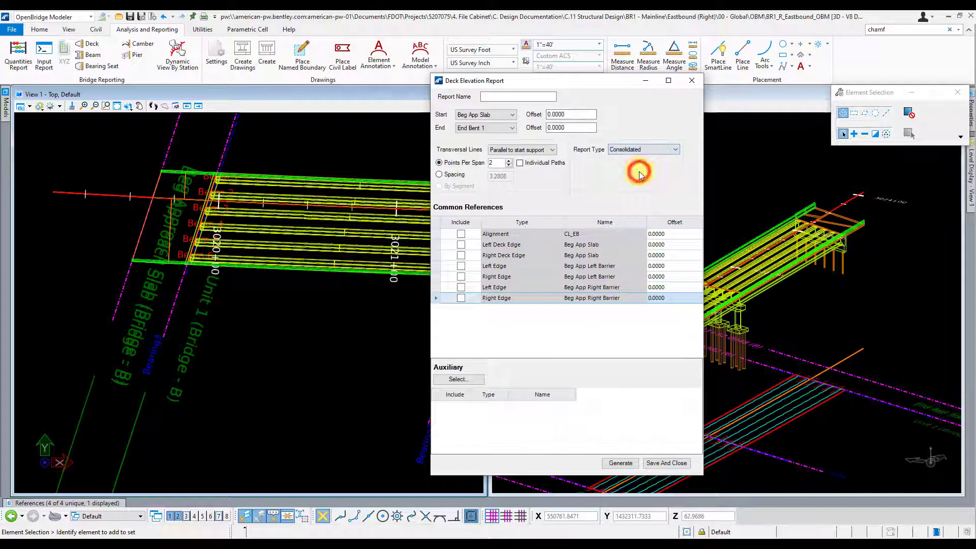
{"action": "left_click", "coordinate": [517, 97]}
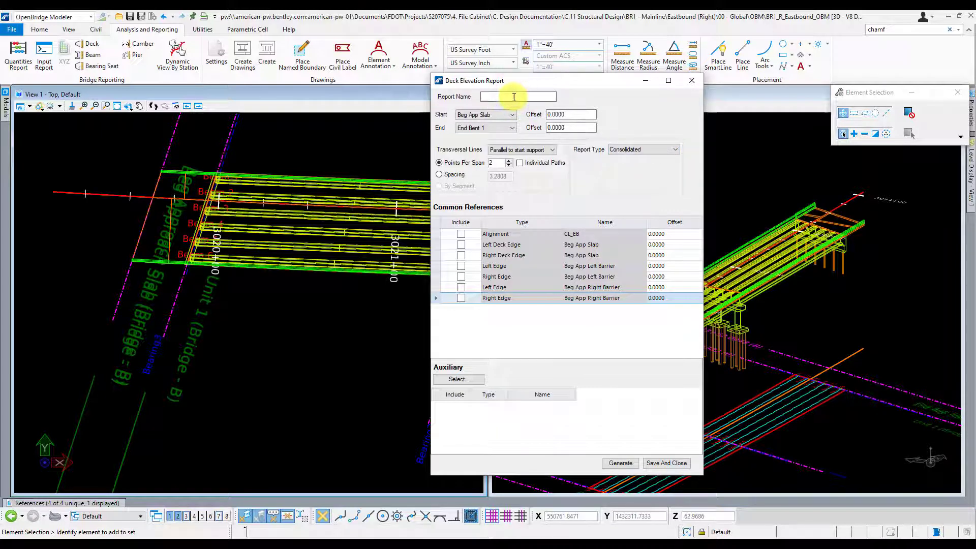
{"action": "type", "text": "Beg App Slab CL"}
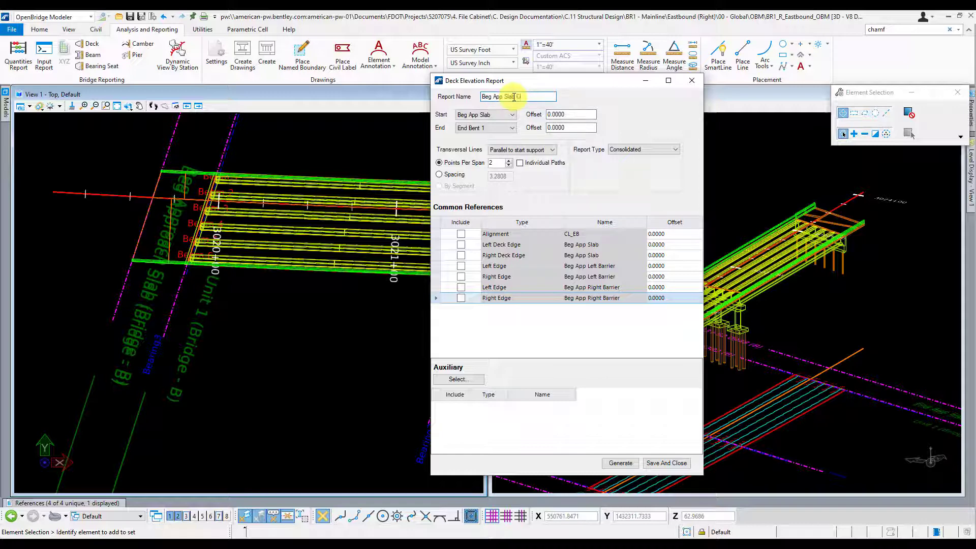
{"action": "type", "text": "Con"}
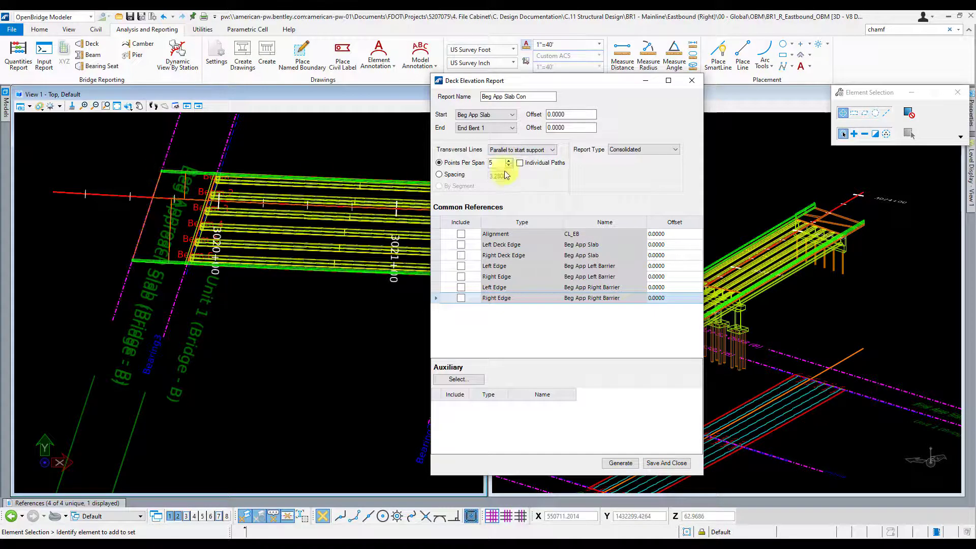
Use 5 points per span, include alignment, deck edge and barrier references, and generate the preview.
{"action": "left_click", "coordinate": [461, 234]}
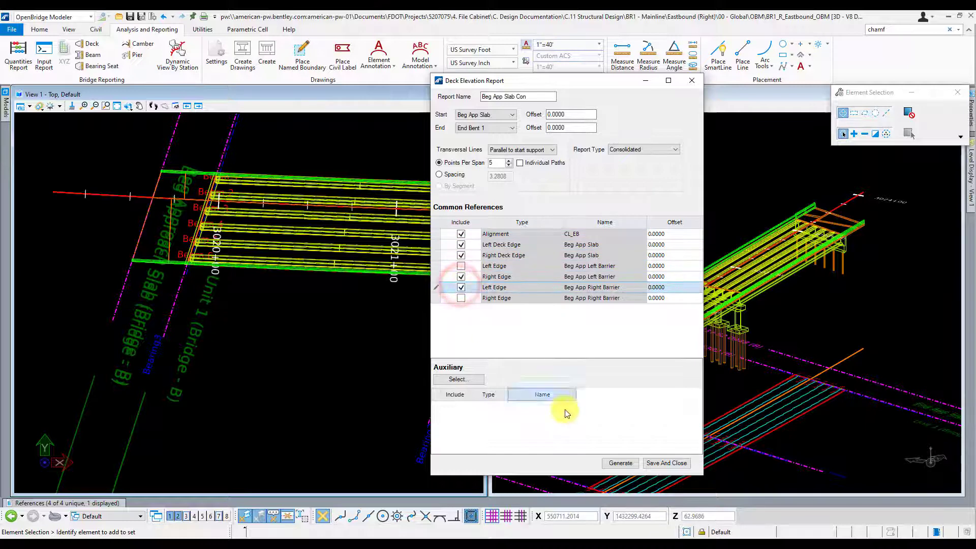
{"action": "left_click", "coordinate": [619, 463]}
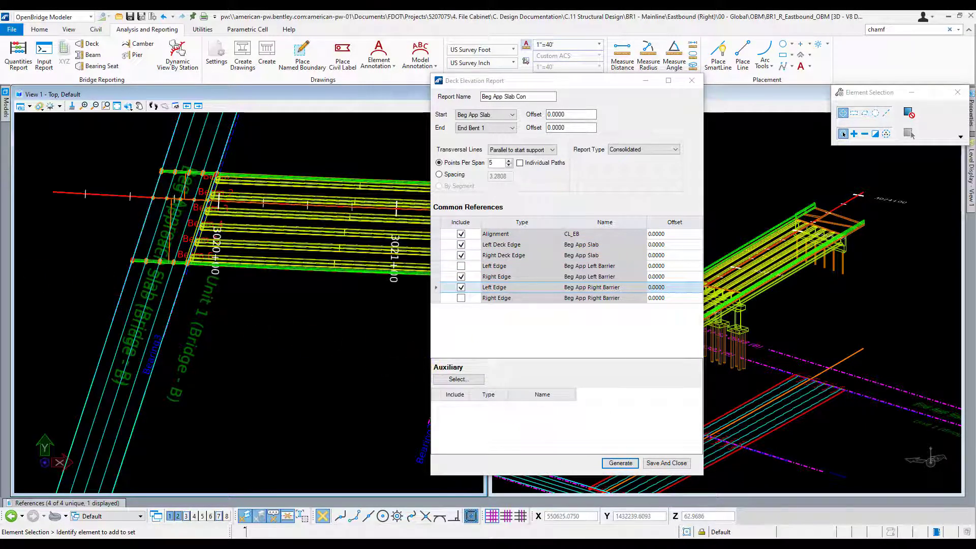
{"action": "left_click", "coordinate": [620, 463]}
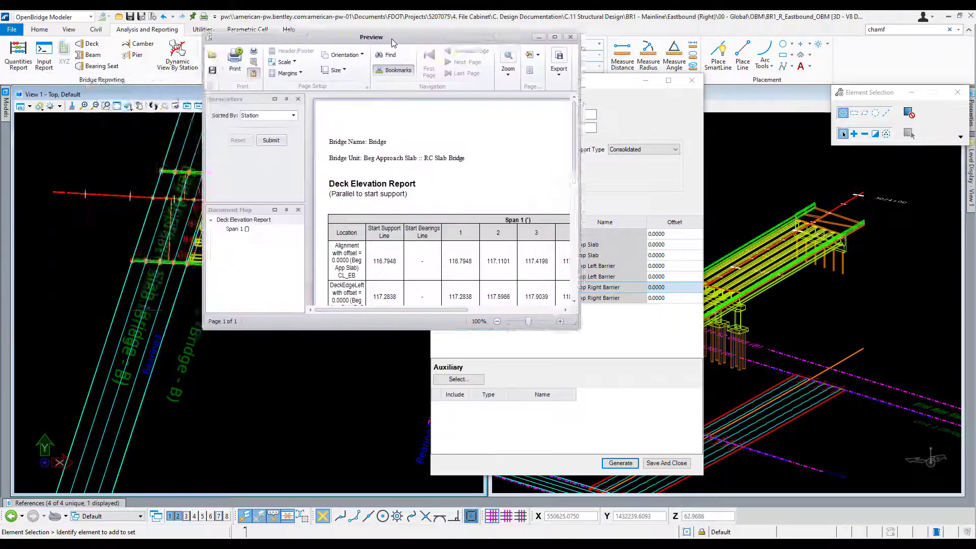
Enlarge the report preview window to fill the screen.
{"action": "left_click", "coordinate": [554, 37]}
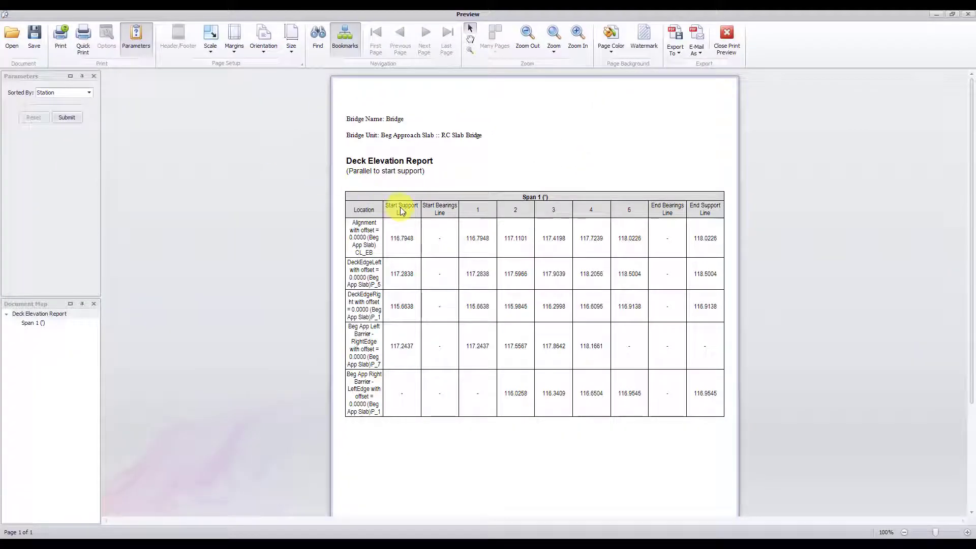
{"action": "mouse_move", "coordinate": [747, 59]}
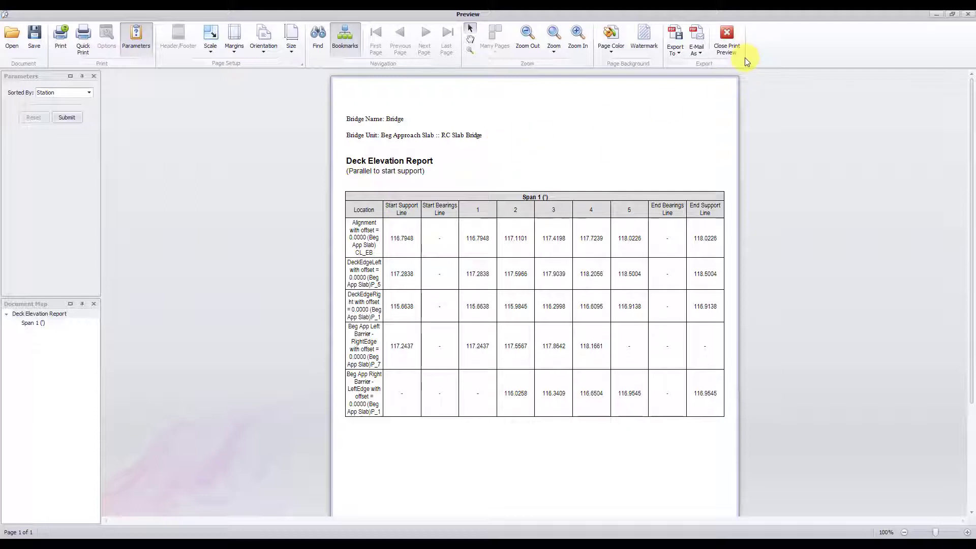
{"action": "mouse_move", "coordinate": [797, 67]}
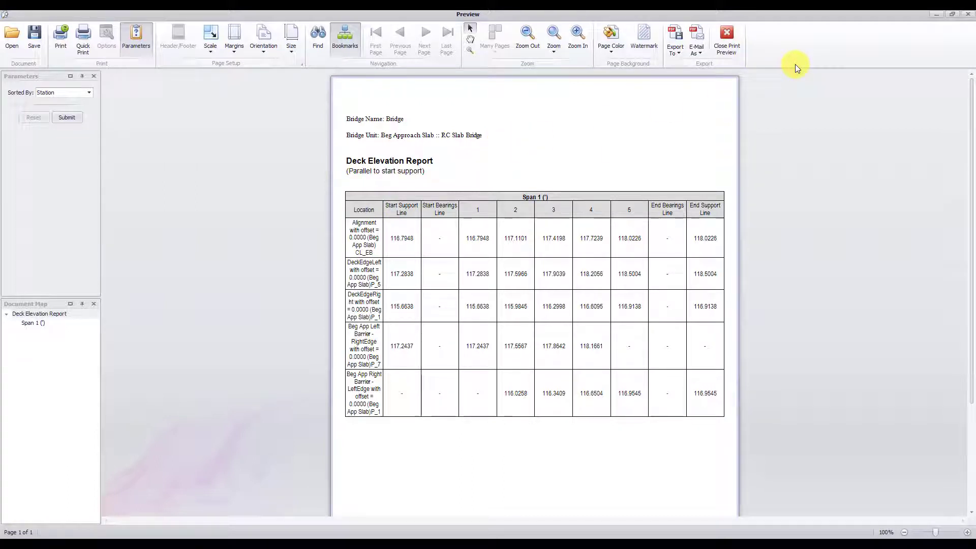
{"action": "mouse_move", "coordinate": [516, 210]}
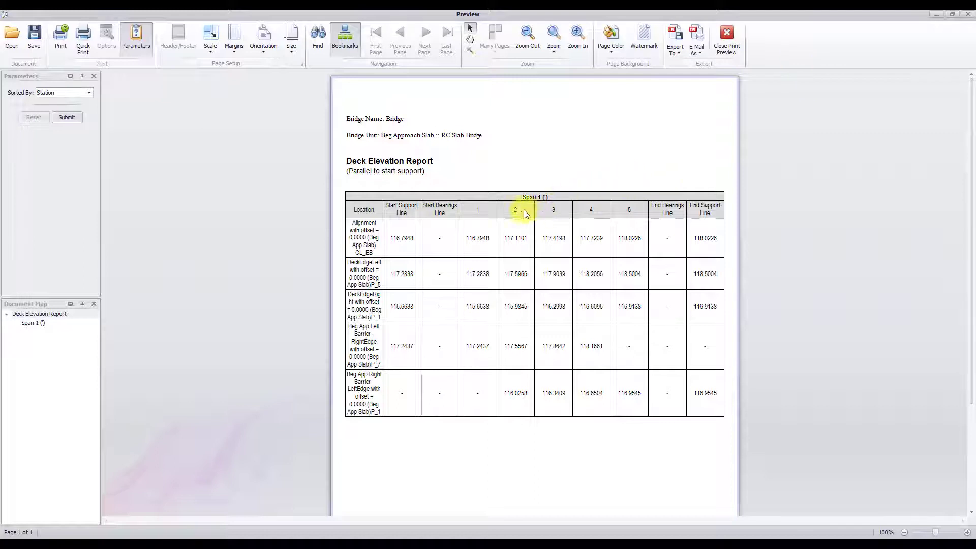
{"action": "mouse_move", "coordinate": [459, 303]}
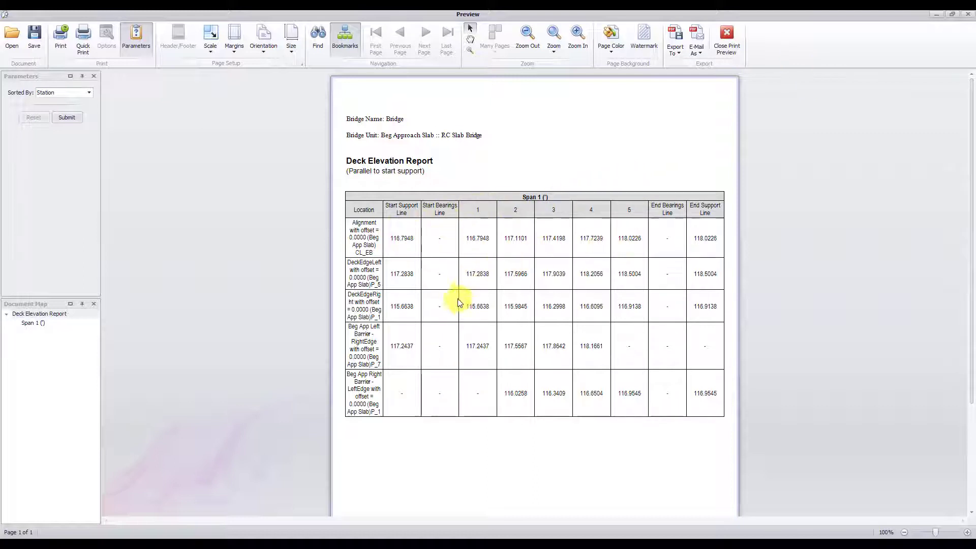
{"action": "mouse_move", "coordinate": [515, 142]}
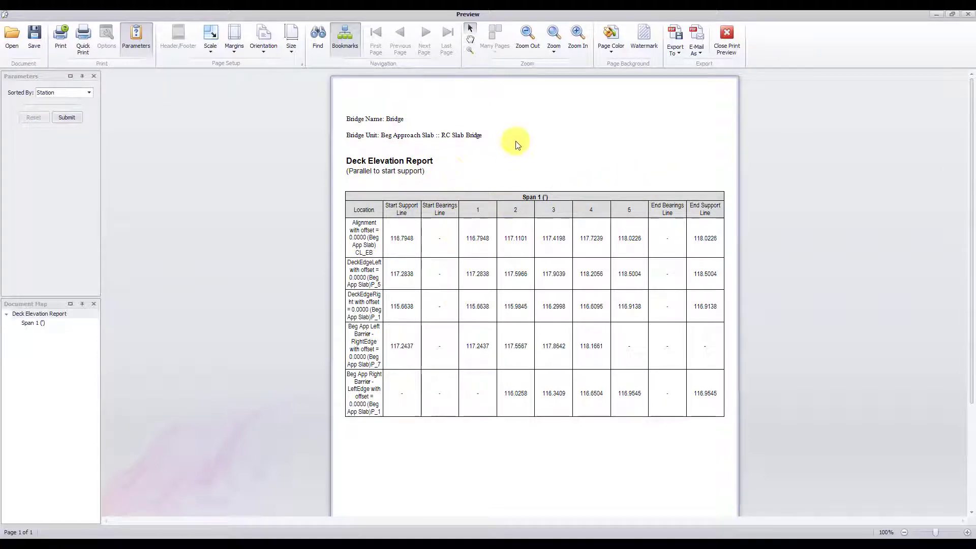
{"action": "mouse_move", "coordinate": [262, 65]}
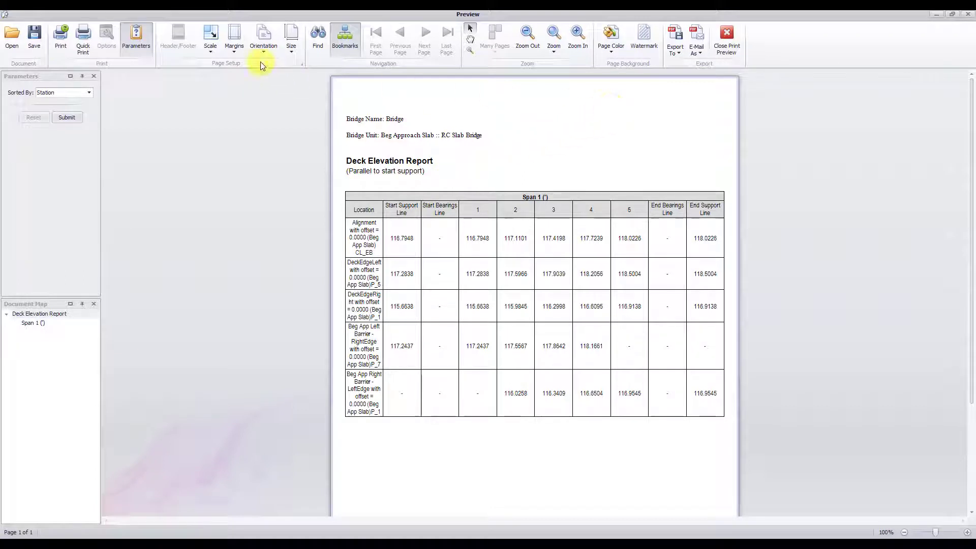
Switch the report page orientation to Landscape and close the print preview.
{"action": "left_click", "coordinate": [263, 38]}
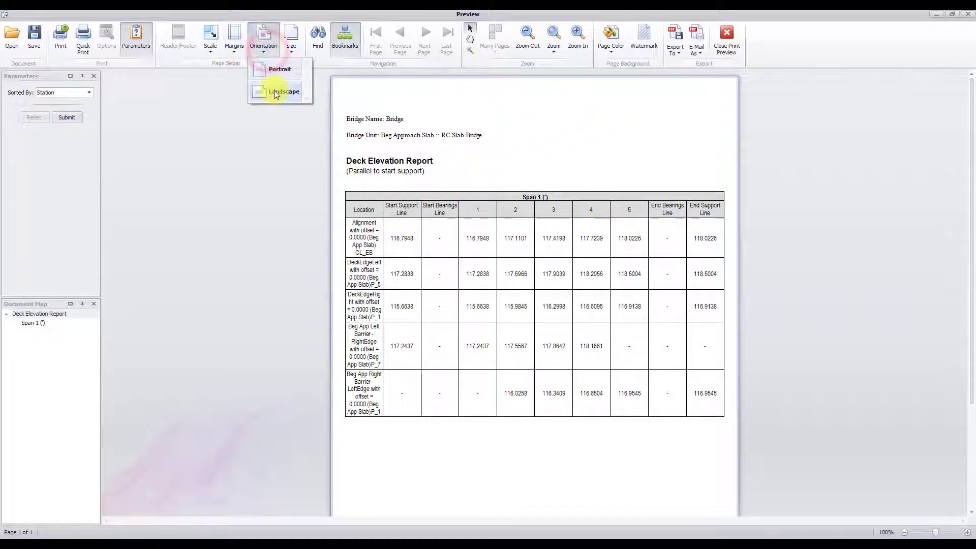
{"action": "left_click", "coordinate": [283, 92]}
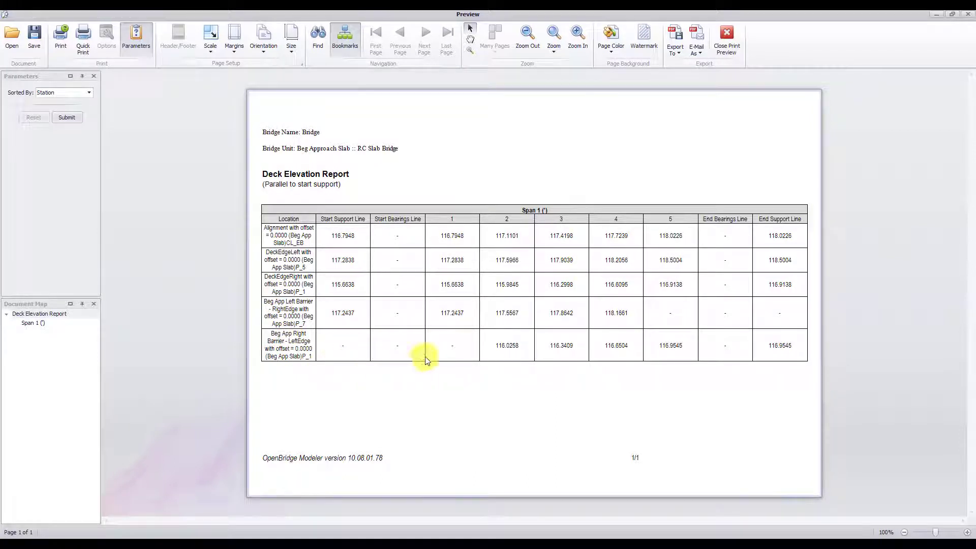
{"action": "mouse_move", "coordinate": [751, 30]}
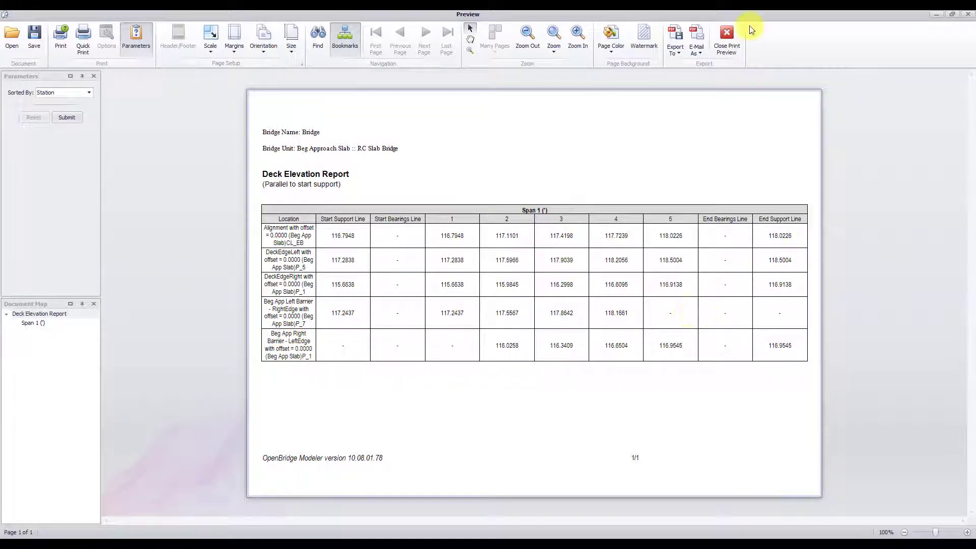
{"action": "left_click", "coordinate": [724, 35]}
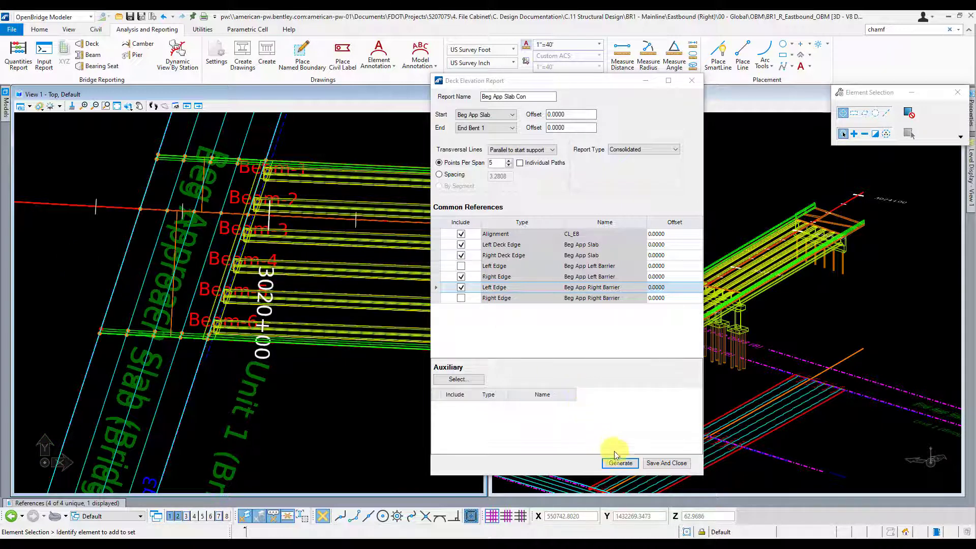
Generate the Beg App Slab Con preview again and lay its page out in landscape.
{"action": "left_click", "coordinate": [619, 462]}
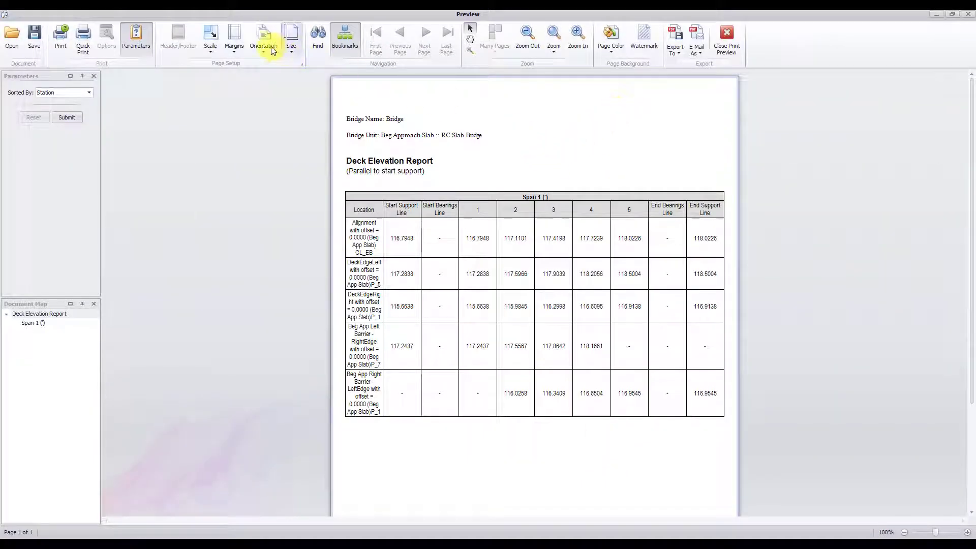
{"action": "left_click", "coordinate": [234, 38]}
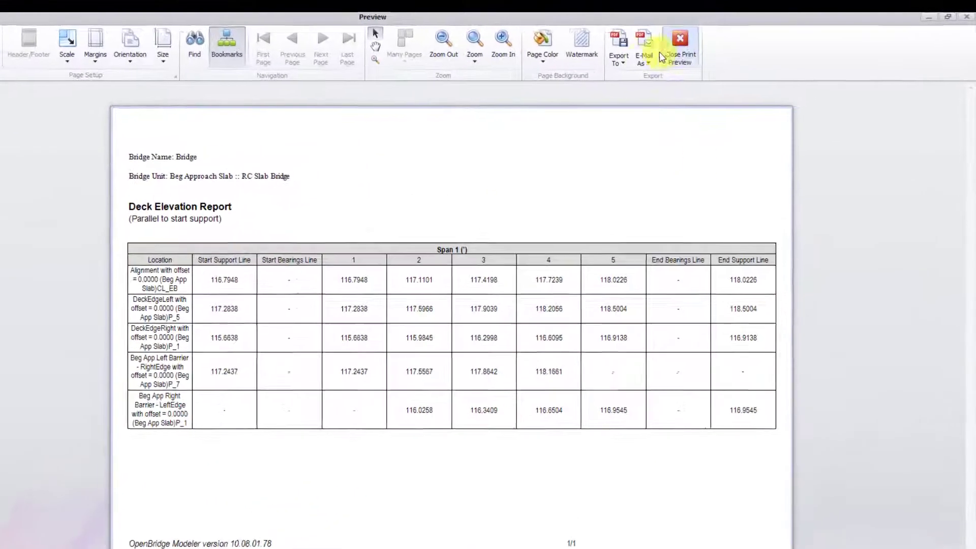
Choose XLSX File export with grid lines shown and a Beg Ap... sheet name.
{"action": "left_click", "coordinate": [617, 47]}
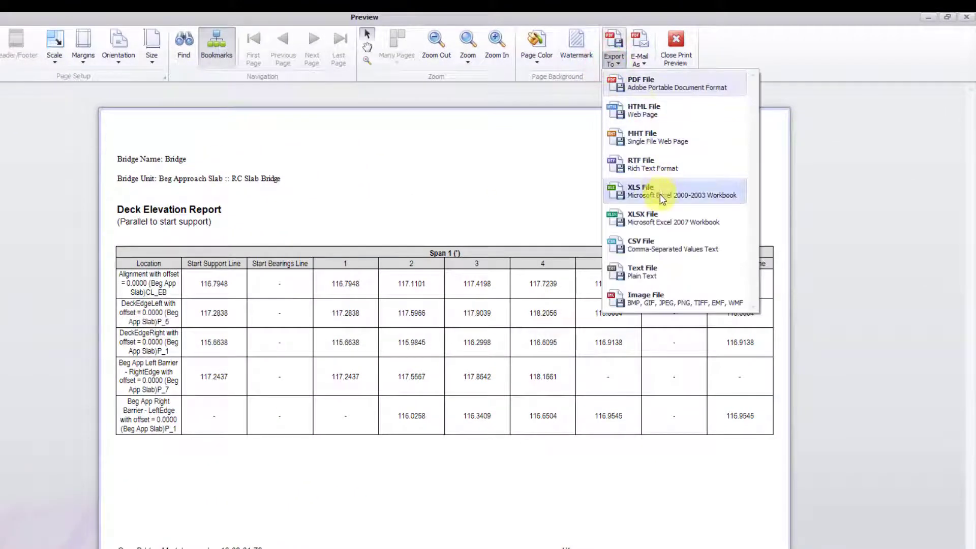
{"action": "mouse_move", "coordinate": [651, 218]}
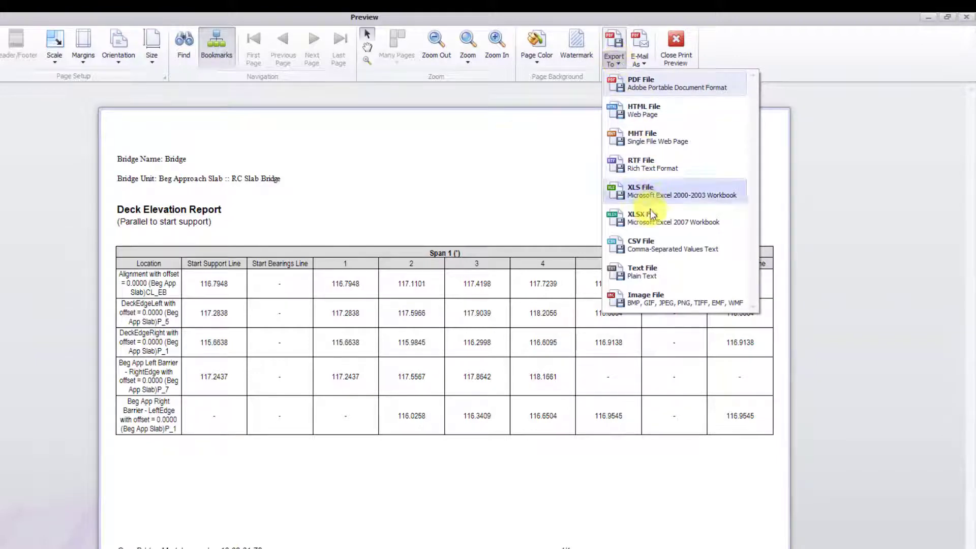
{"action": "mouse_move", "coordinate": [652, 218]}
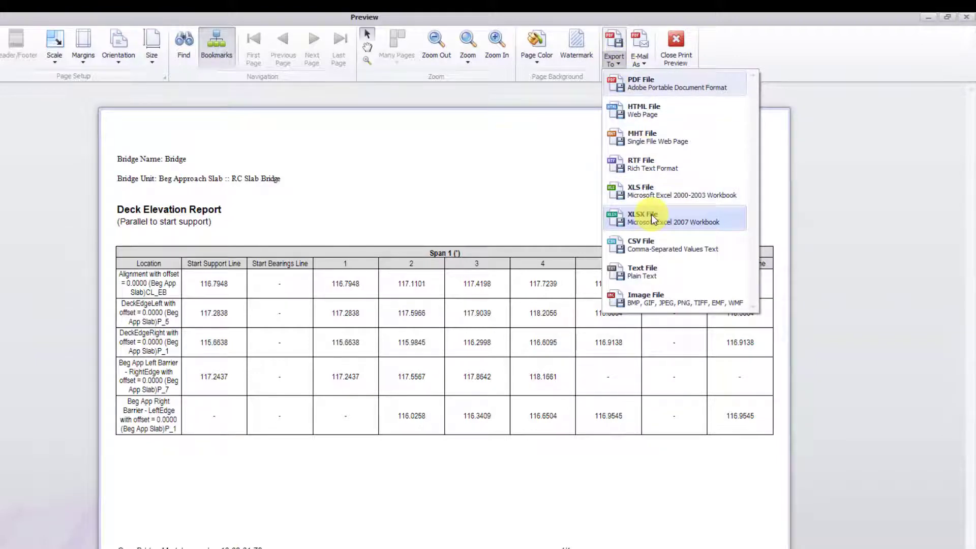
{"action": "left_click", "coordinate": [647, 218]}
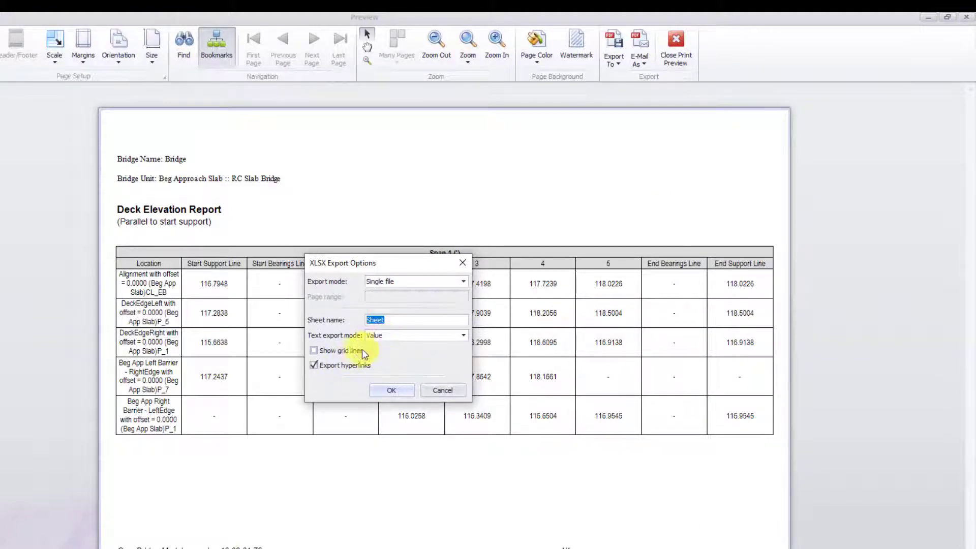
{"action": "left_click", "coordinate": [314, 350]}
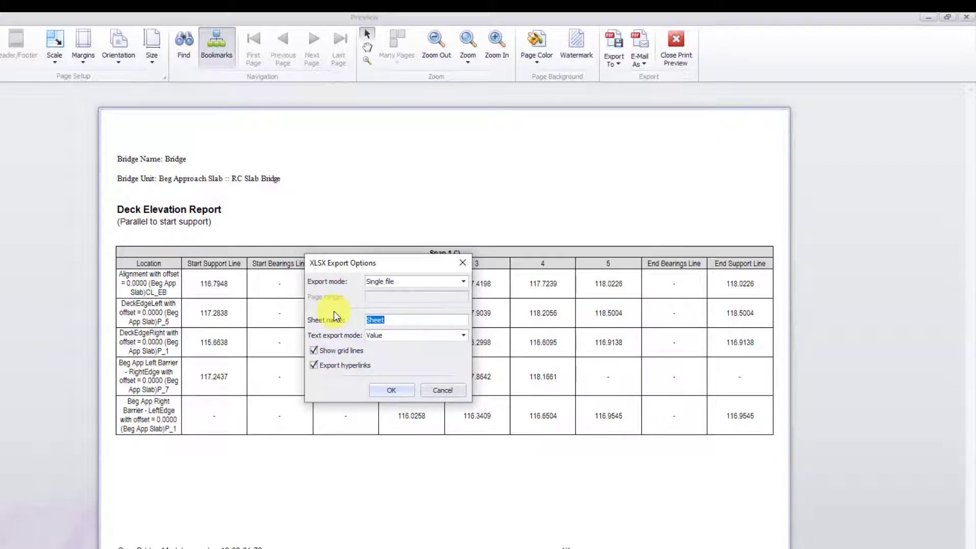
{"action": "type", "text": "B"}
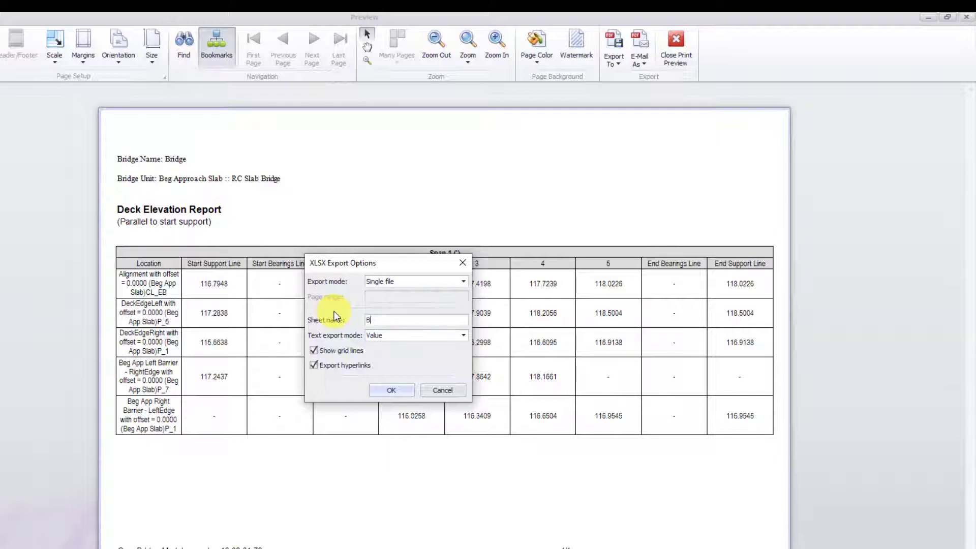
{"action": "type", "text": "eg Ap"}
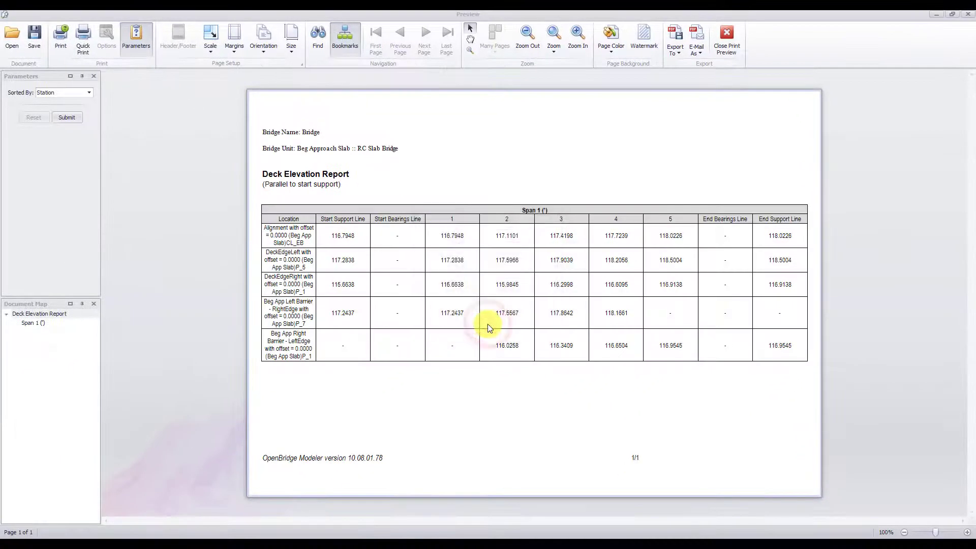
Save the export as Beg App Slab Con.xlsx, which opens in Excel.
{"action": "left_click", "coordinate": [675, 37]}
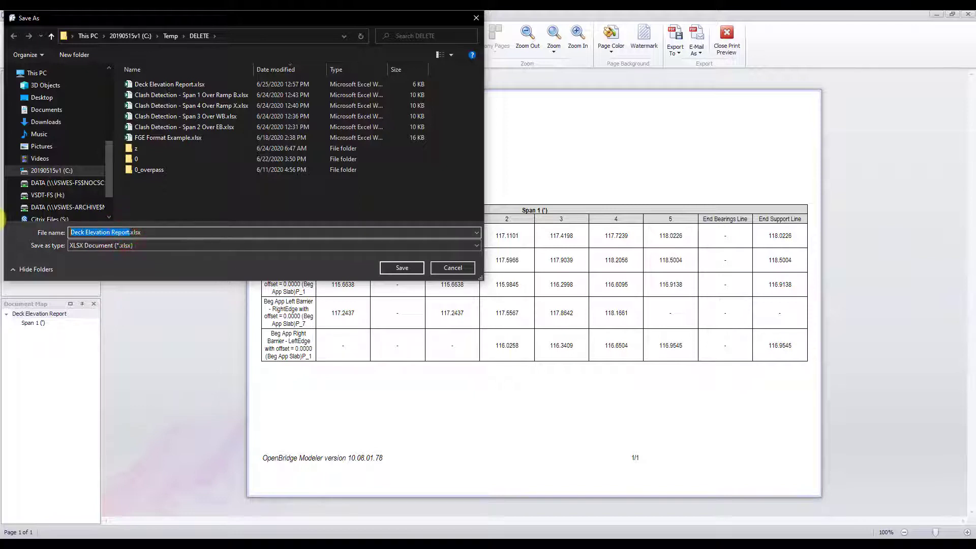
{"action": "type", "text": "Beg App Slab Con.xlsx"}
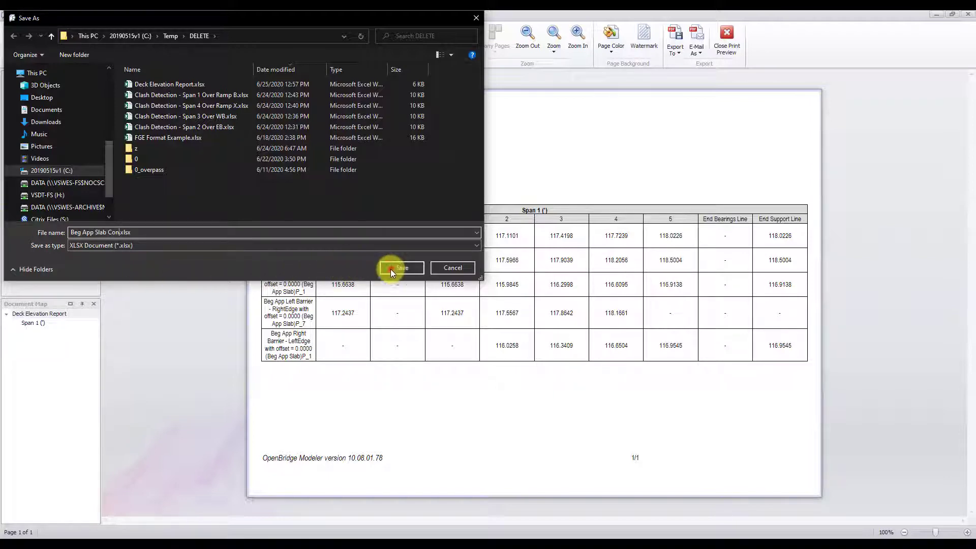
{"action": "left_click", "coordinate": [400, 268]}
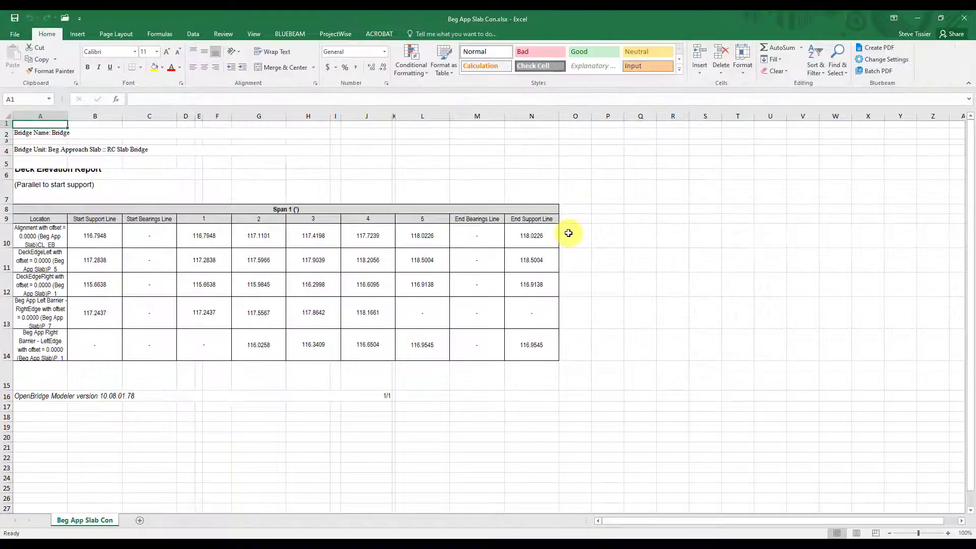
Inspect the station cells and narrow spacer columns E, K and J in the Span 1 table.
{"action": "left_click", "coordinate": [308, 376]}
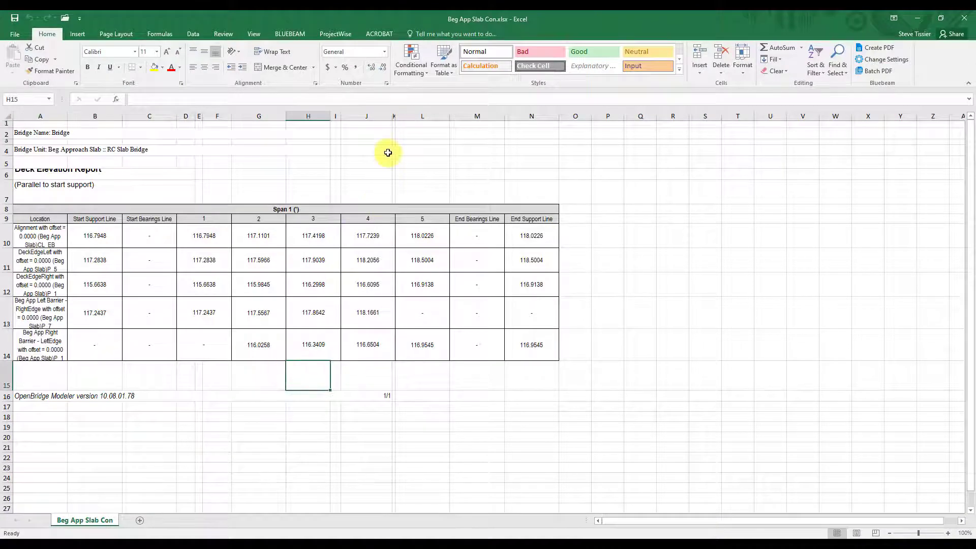
{"action": "mouse_move", "coordinate": [350, 136]}
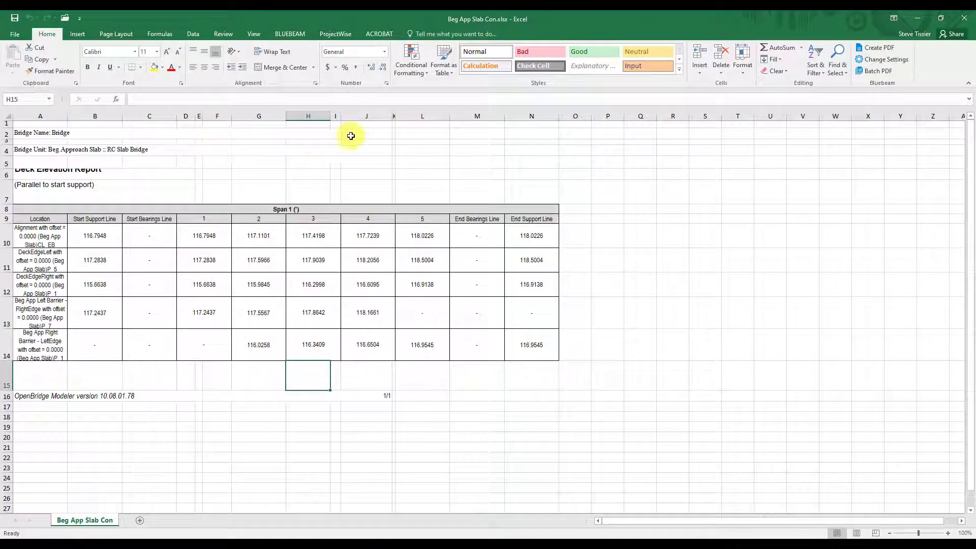
{"action": "mouse_move", "coordinate": [335, 116]}
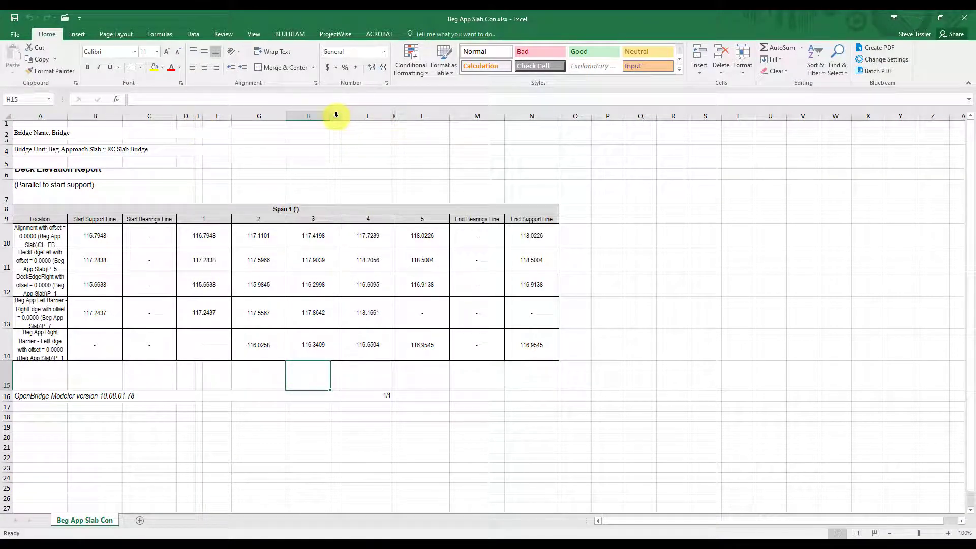
{"action": "left_click", "coordinate": [422, 285]}
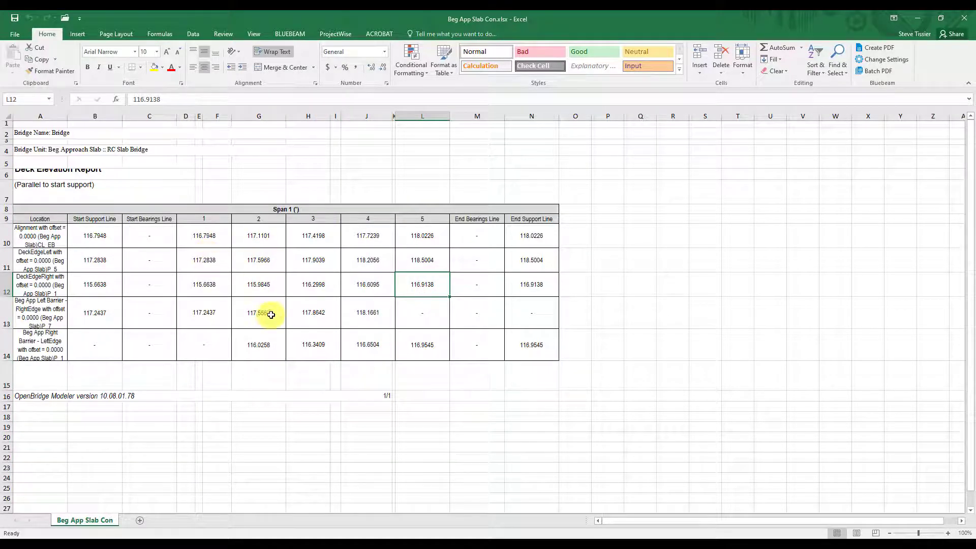
{"action": "mouse_move", "coordinate": [404, 133]}
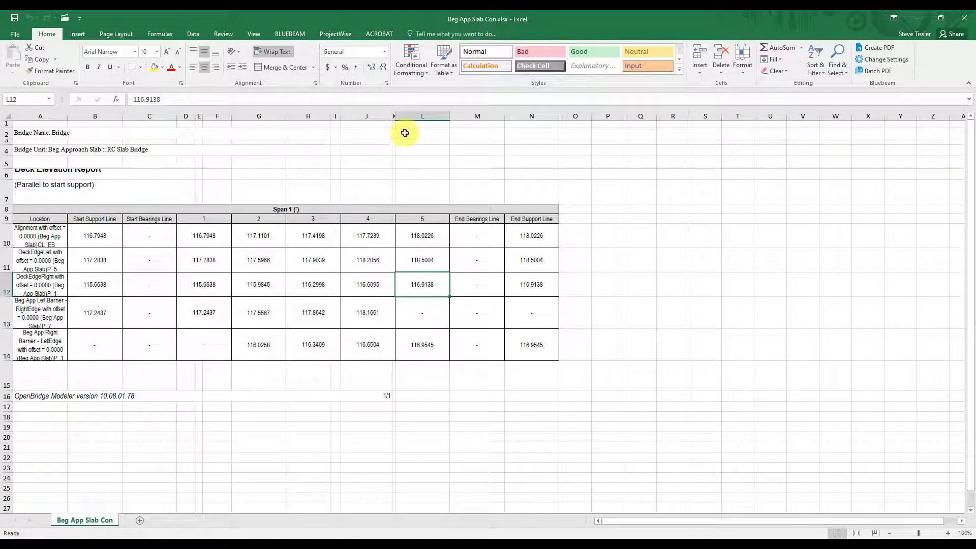
{"action": "left_click", "coordinate": [393, 116]}
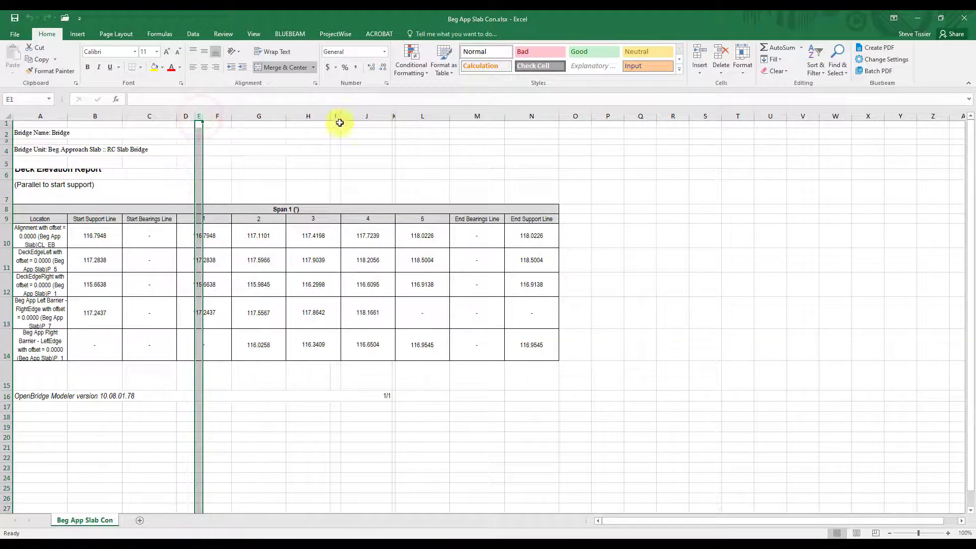
{"action": "left_click", "coordinate": [422, 124]}
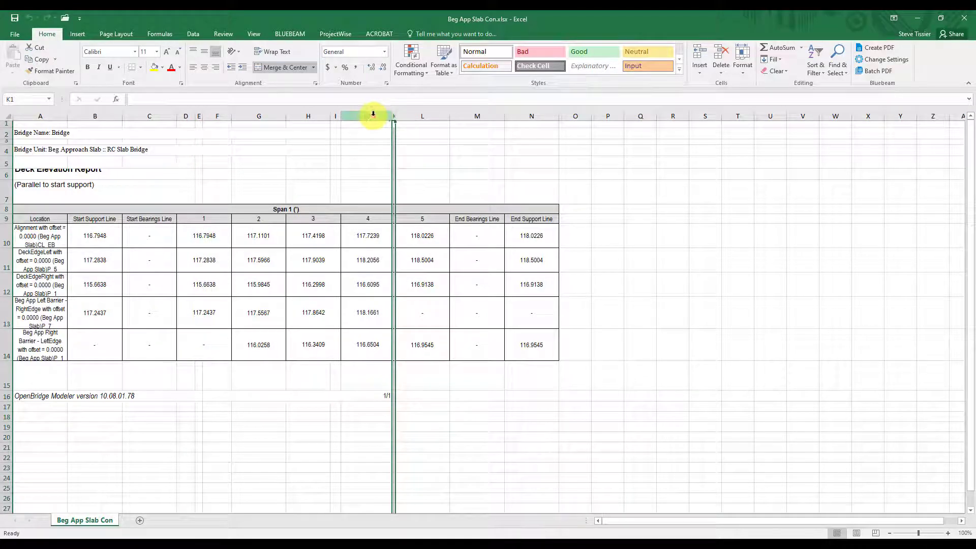
{"action": "left_click", "coordinate": [366, 116]}
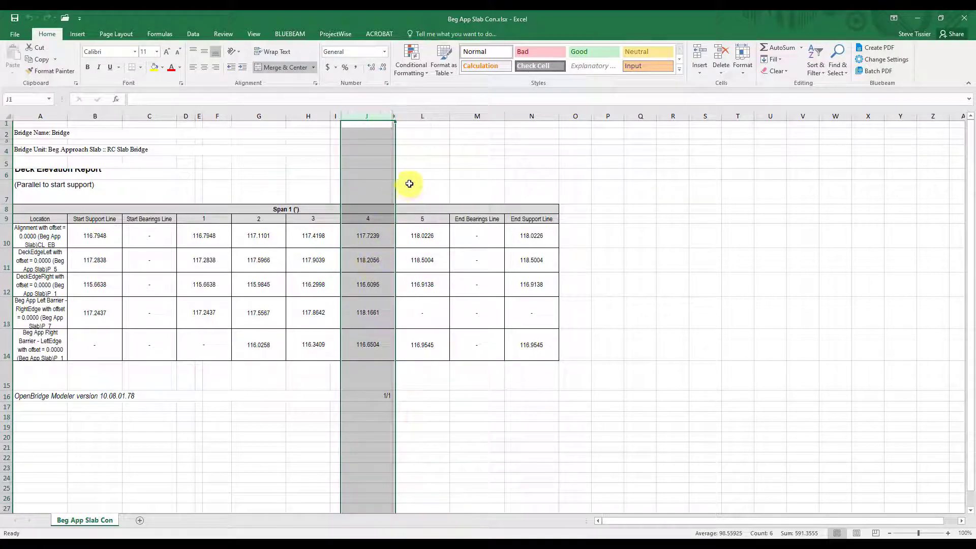
{"action": "left_click", "coordinate": [367, 235]}
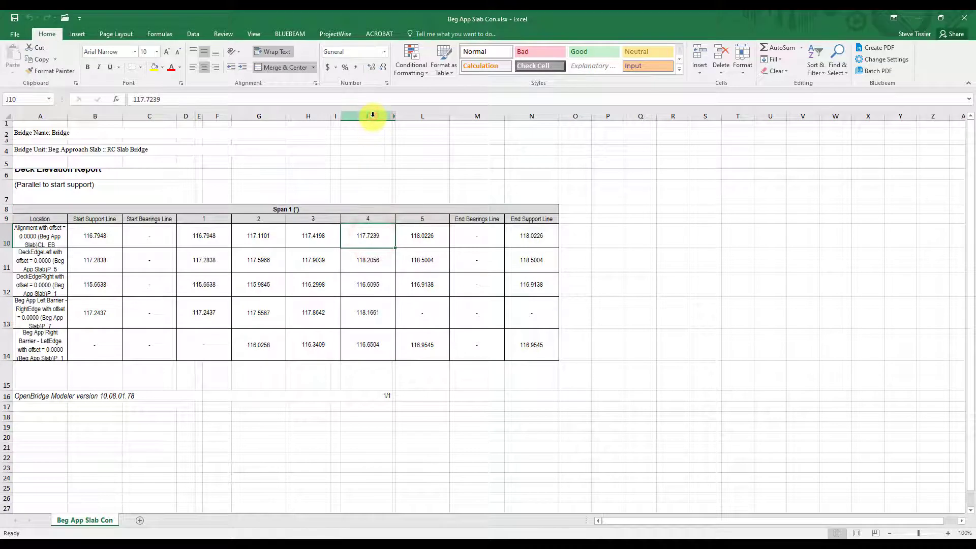
Check the station 1 span, select narrow column E and bring up its Delete option.
{"action": "left_click", "coordinate": [367, 116]}
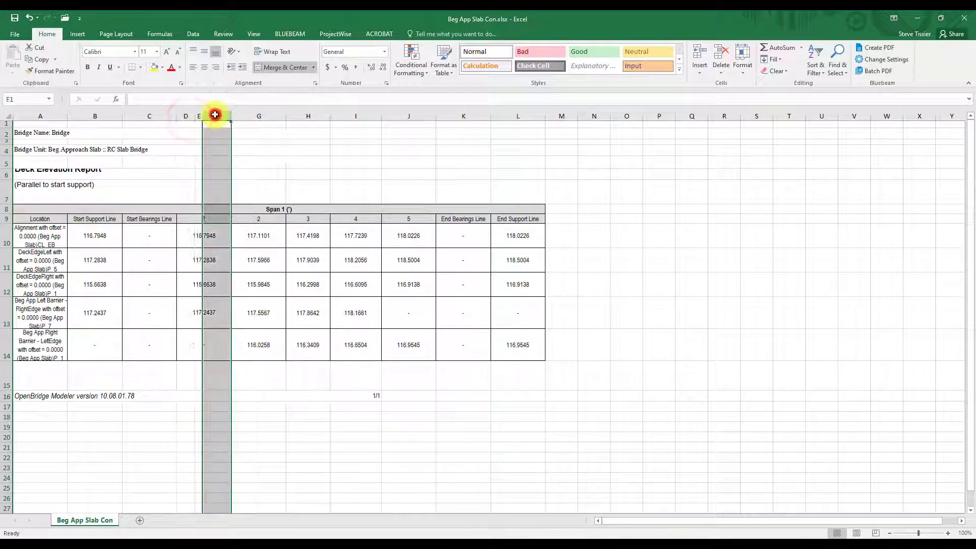
{"action": "left_click", "coordinate": [204, 235]}
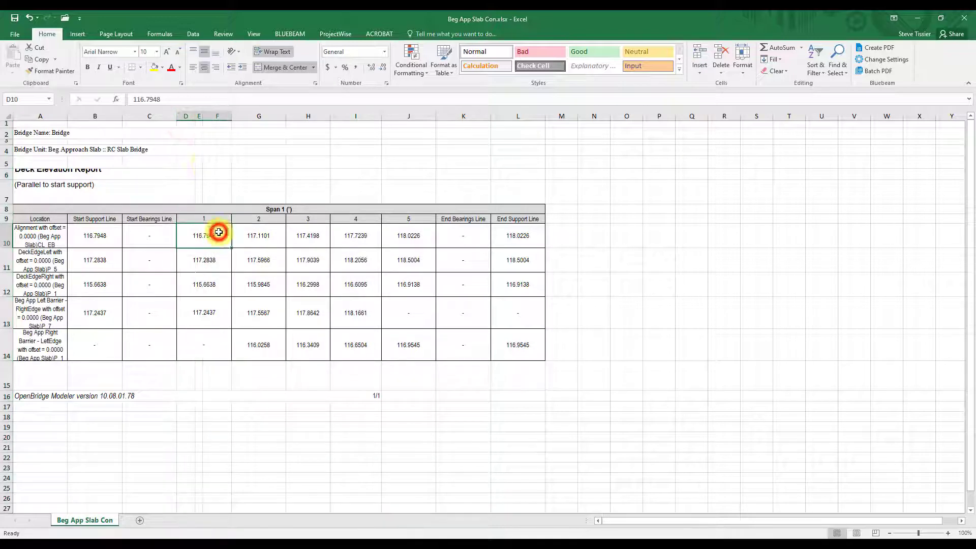
{"action": "left_click", "coordinate": [203, 116]}
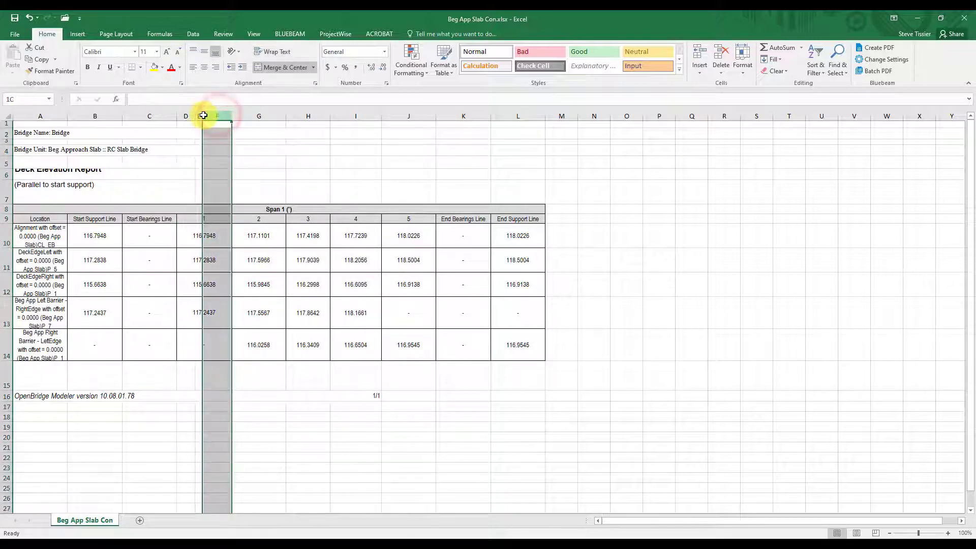
{"action": "right_click", "coordinate": [202, 116]}
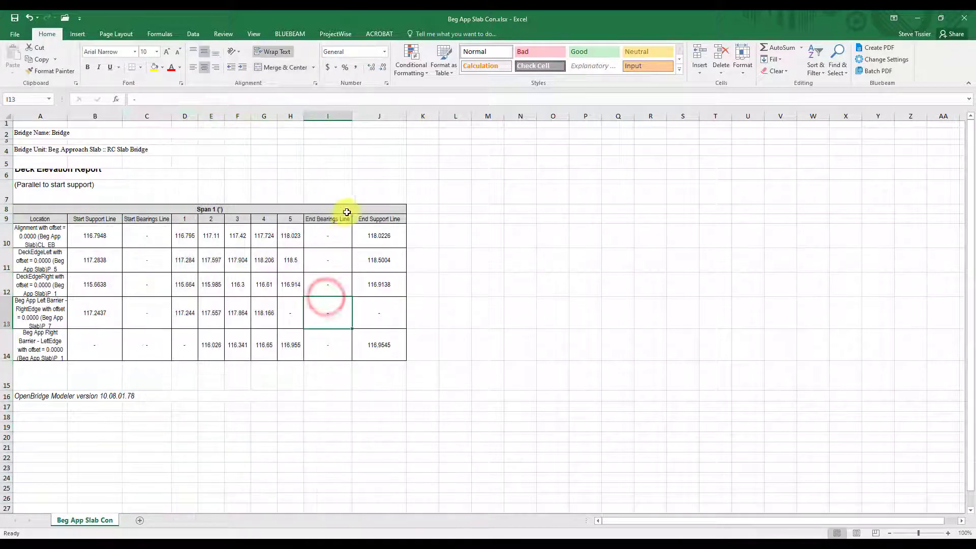
{"action": "mouse_move", "coordinate": [459, 341]}
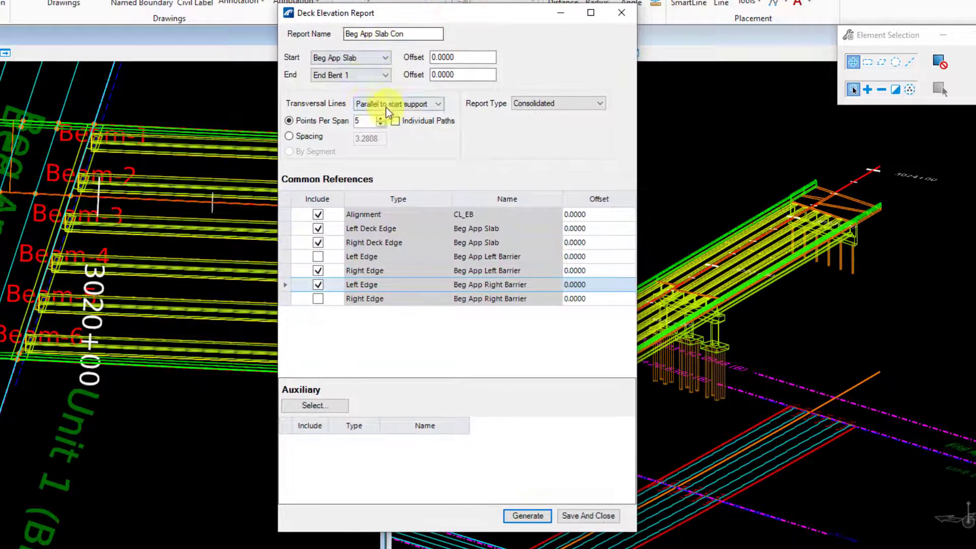
Set Transversal Lines to Normal to alignment and keep Report Type Consolidated.
{"action": "left_click", "coordinate": [438, 103]}
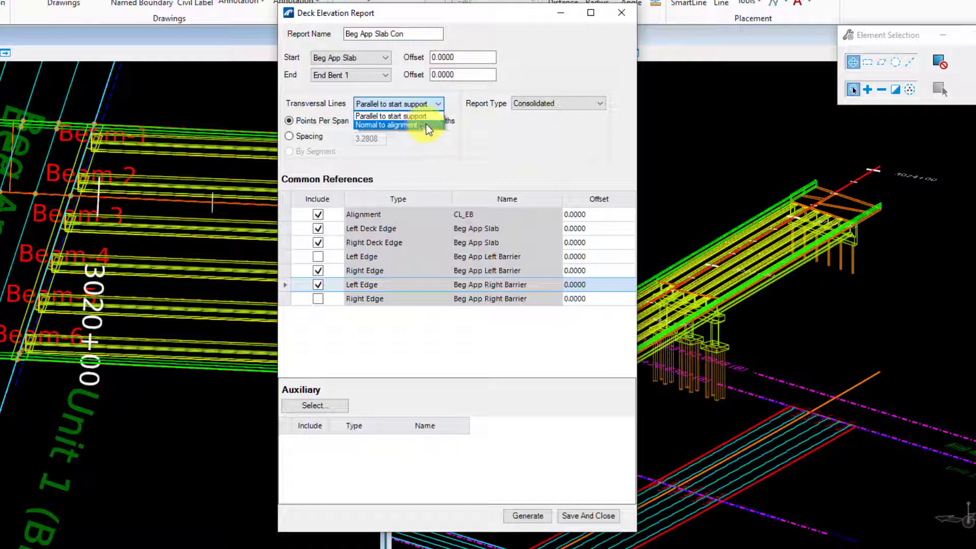
{"action": "left_click", "coordinate": [388, 124]}
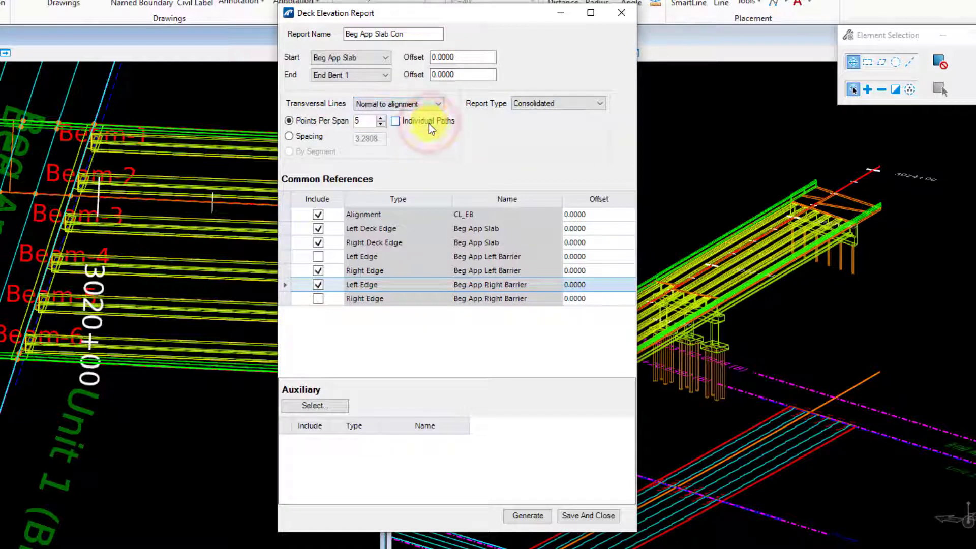
{"action": "left_click", "coordinate": [597, 104]}
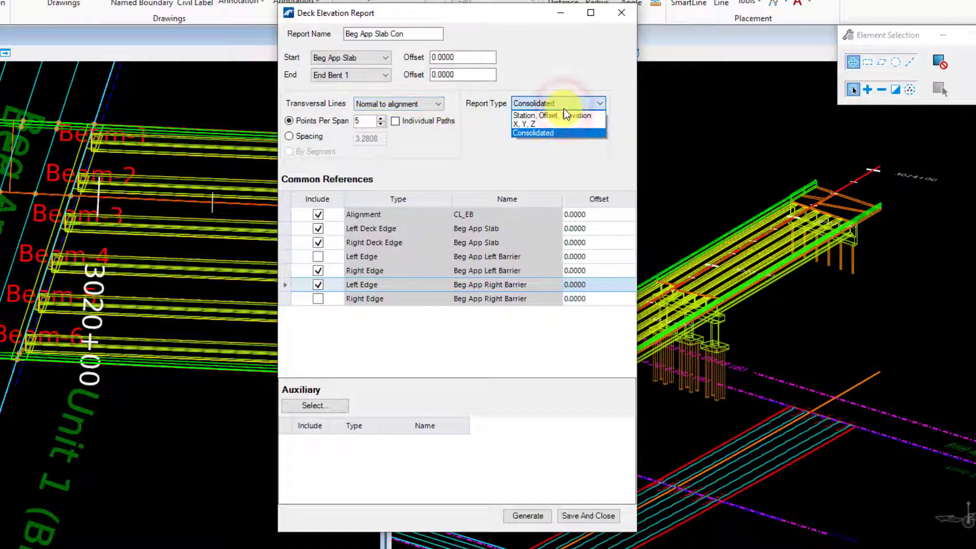
{"action": "mouse_move", "coordinate": [554, 124]}
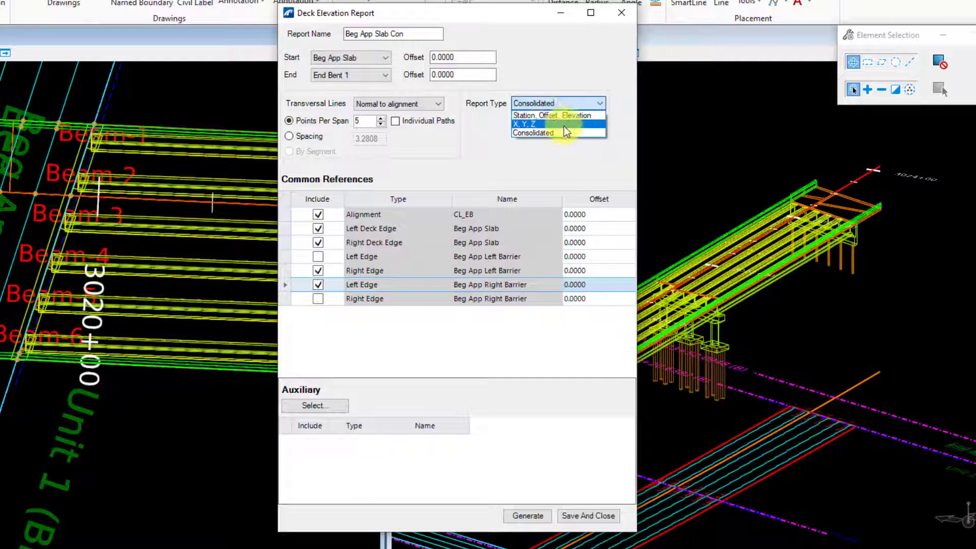
{"action": "left_click", "coordinate": [532, 133]}
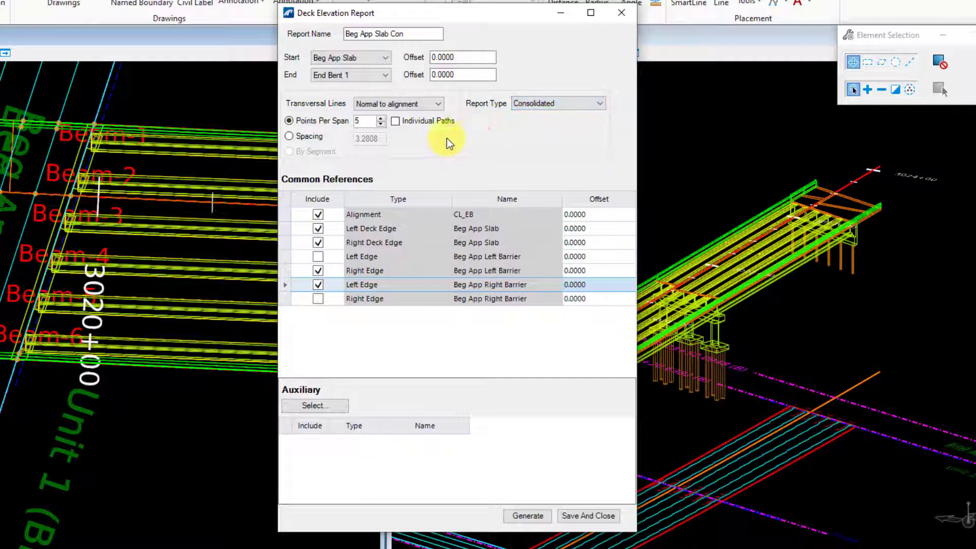
{"action": "mouse_move", "coordinate": [311, 138]}
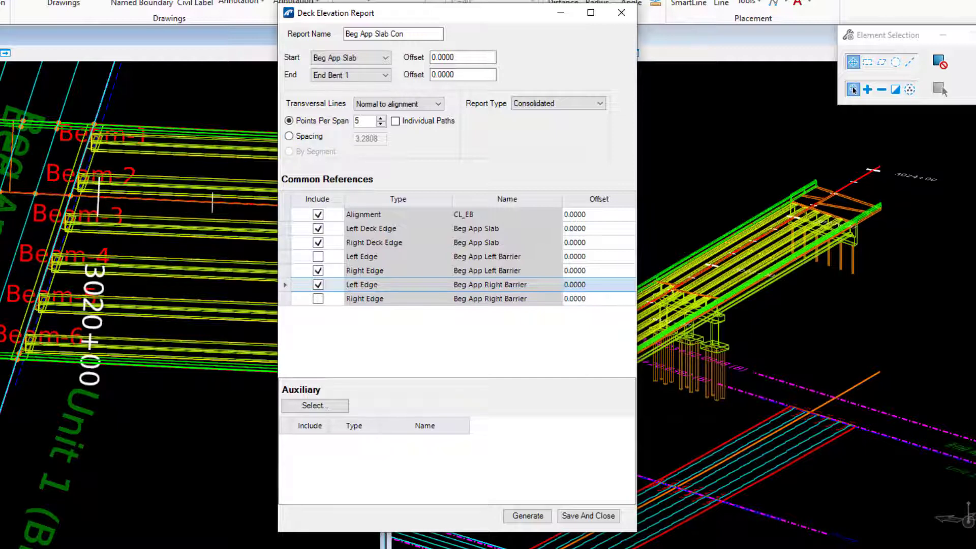
{"action": "mouse_move", "coordinate": [371, 138]}
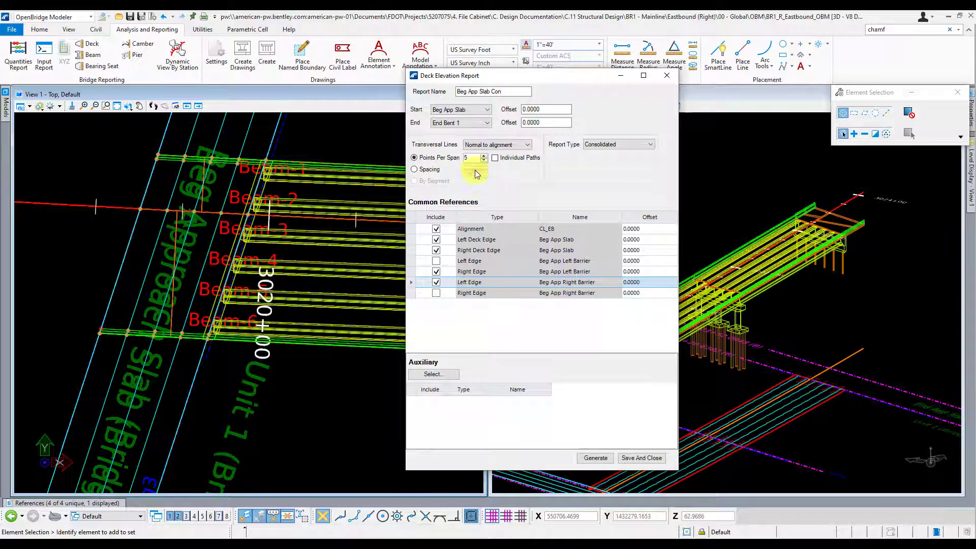
{"action": "left_click", "coordinate": [484, 109]}
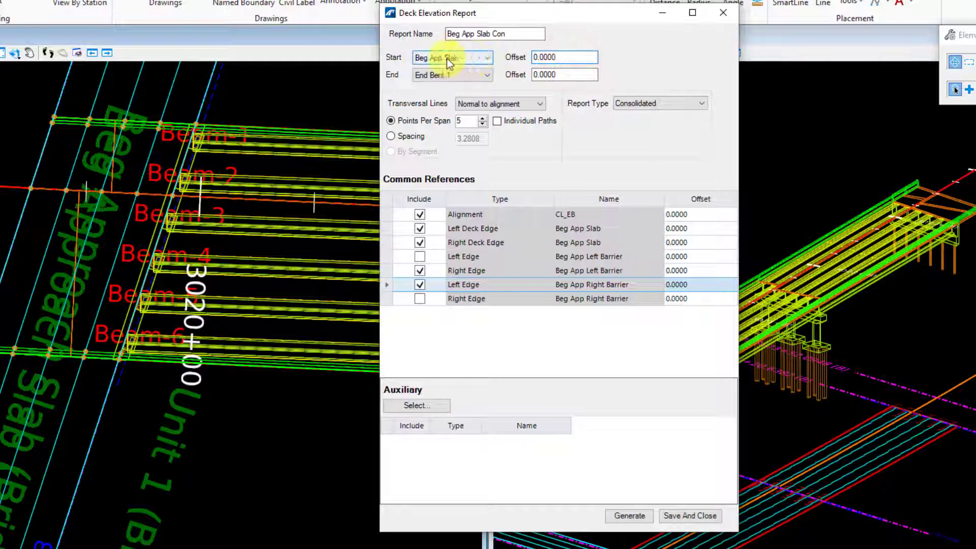
Enter a Start Offset of 1.0000 and an End Offset of -1.0000.
{"action": "left_click", "coordinate": [563, 56]}
{"action": "type", "text": "1.0000"}
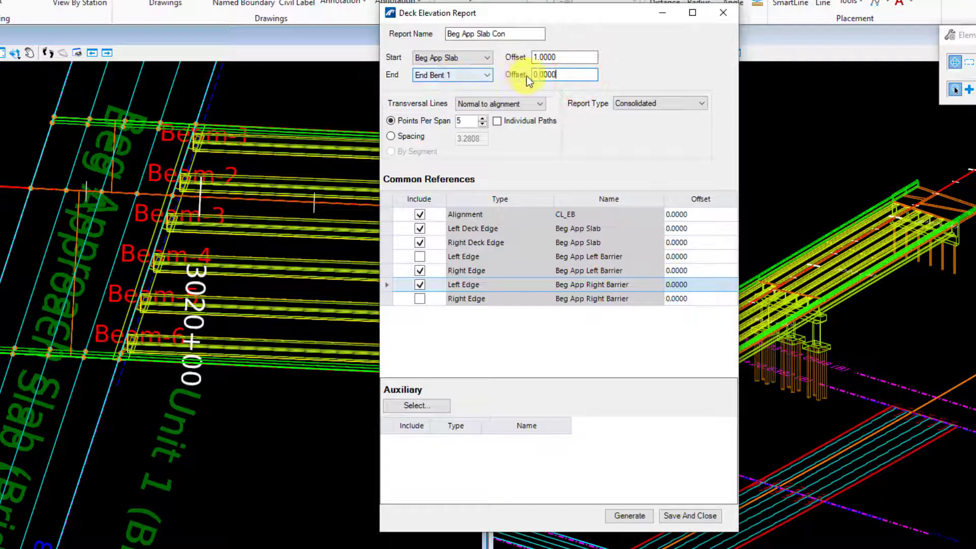
{"action": "mouse_move", "coordinate": [116, 246]}
{"action": "type", "text": "-1"}
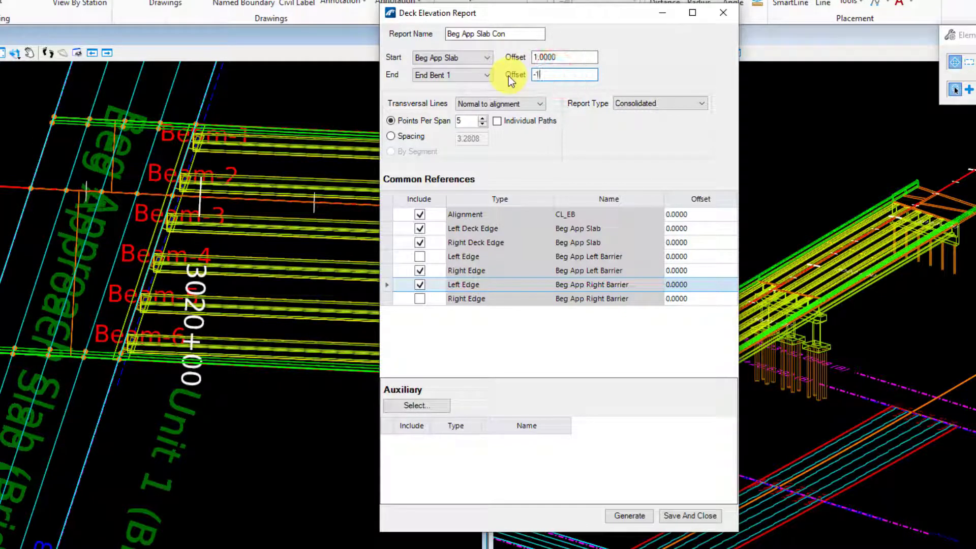
{"action": "left_click", "coordinate": [564, 57]}
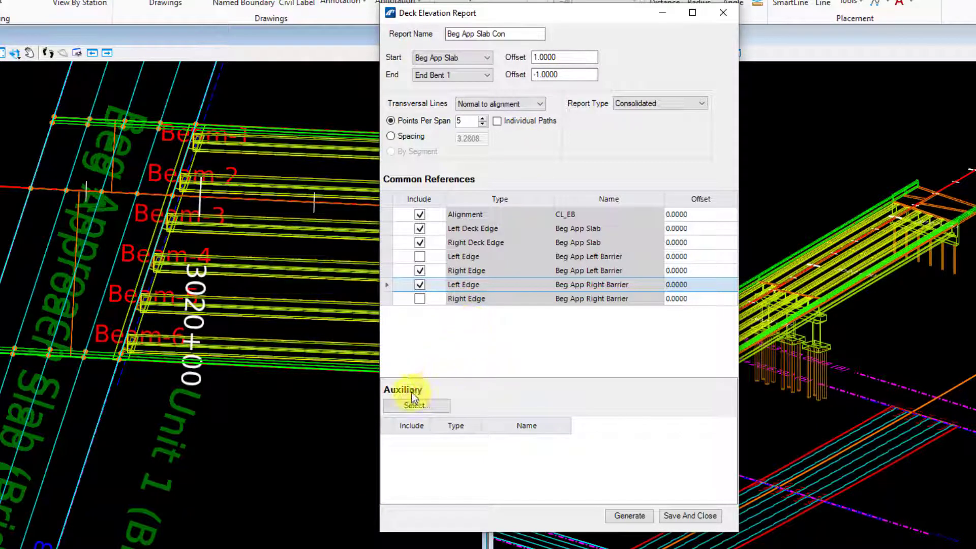
{"action": "mouse_move", "coordinate": [436, 398]}
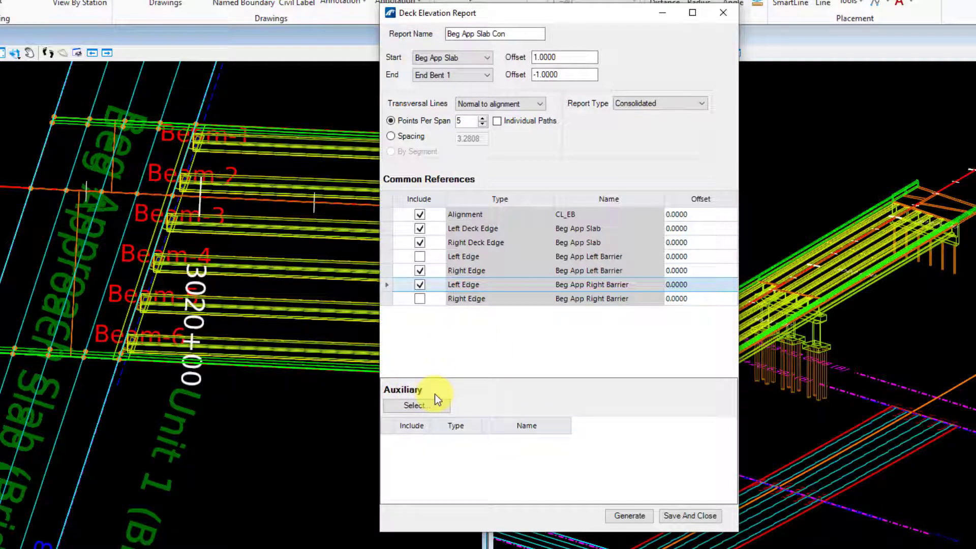
{"action": "mouse_move", "coordinate": [497, 360]}
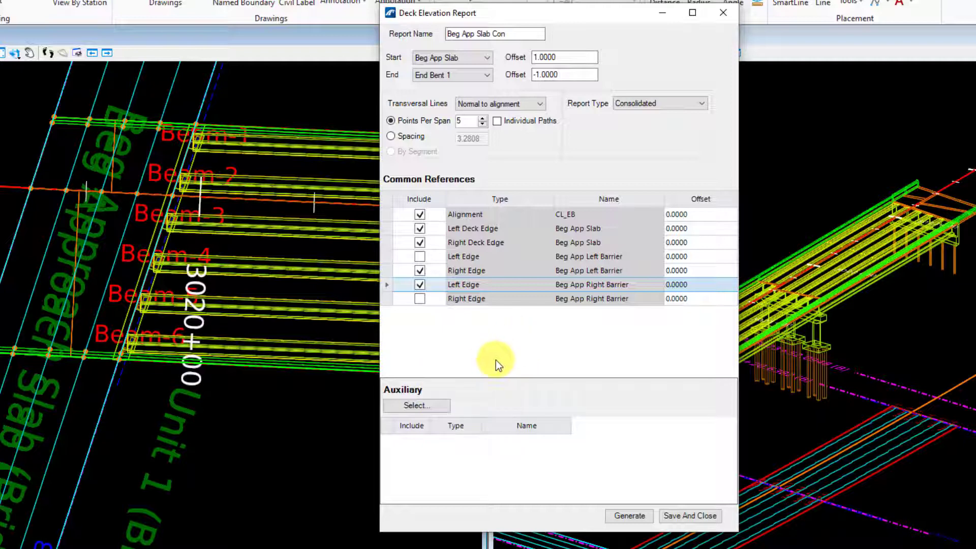
{"action": "mouse_move", "coordinate": [515, 355]}
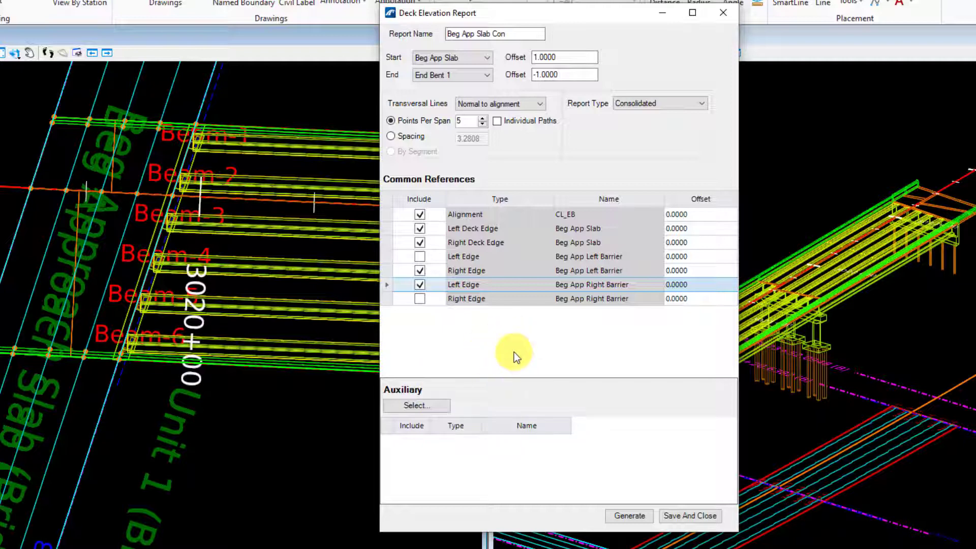